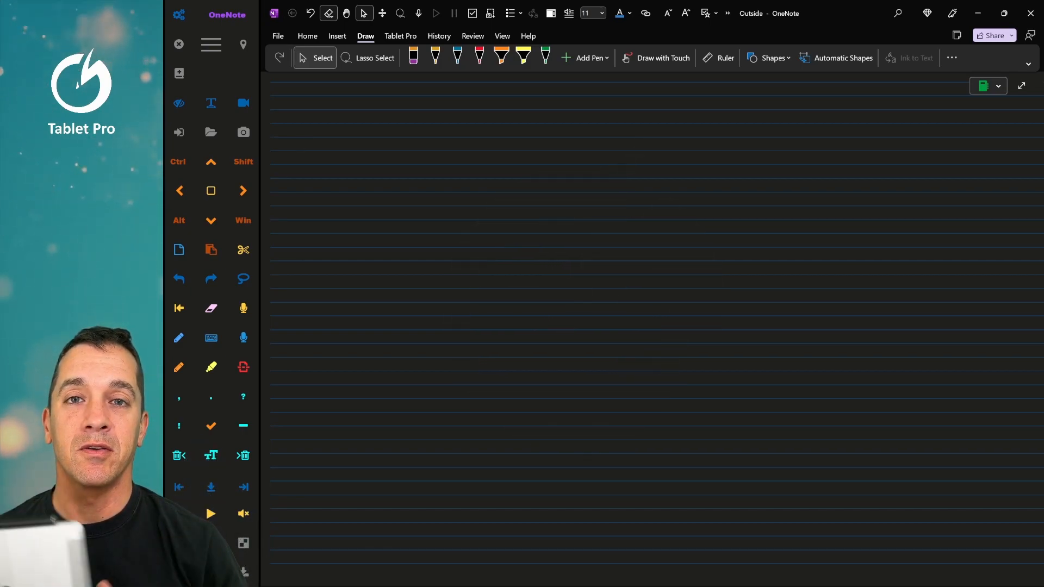
Step: Handwrite 'write' in yellow ink and 'change' in red ink on the page
{"action": "left_click", "coordinate": [303, 145]}
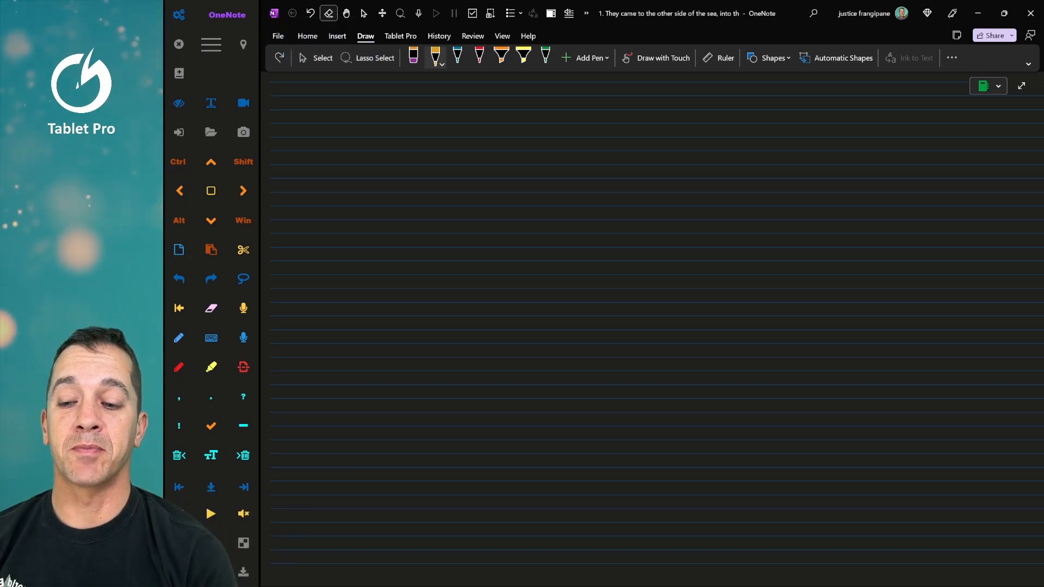
{"action": "left_click", "coordinate": [545, 57]}
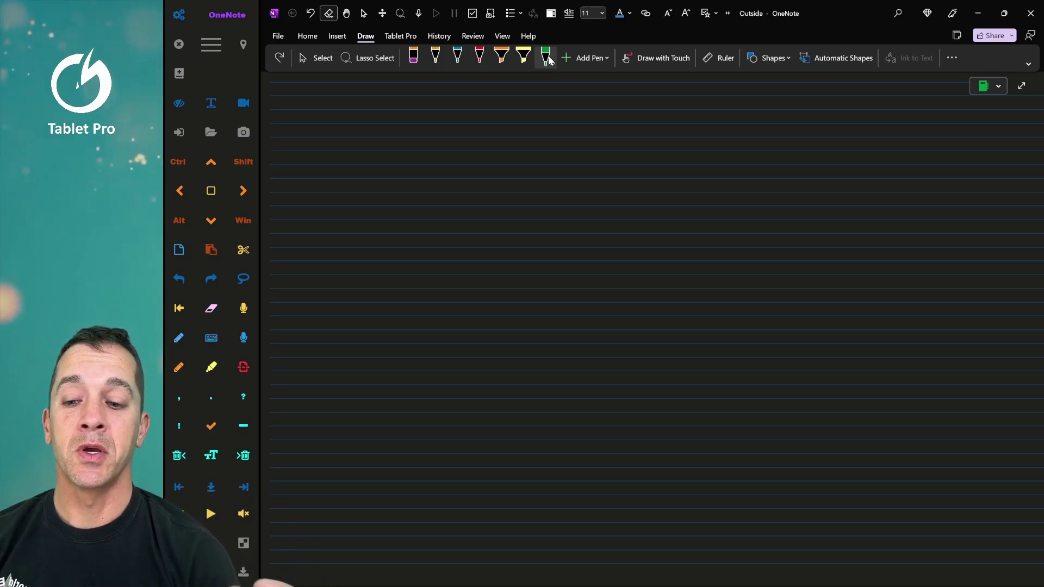
{"action": "left_click", "coordinate": [322, 58]}
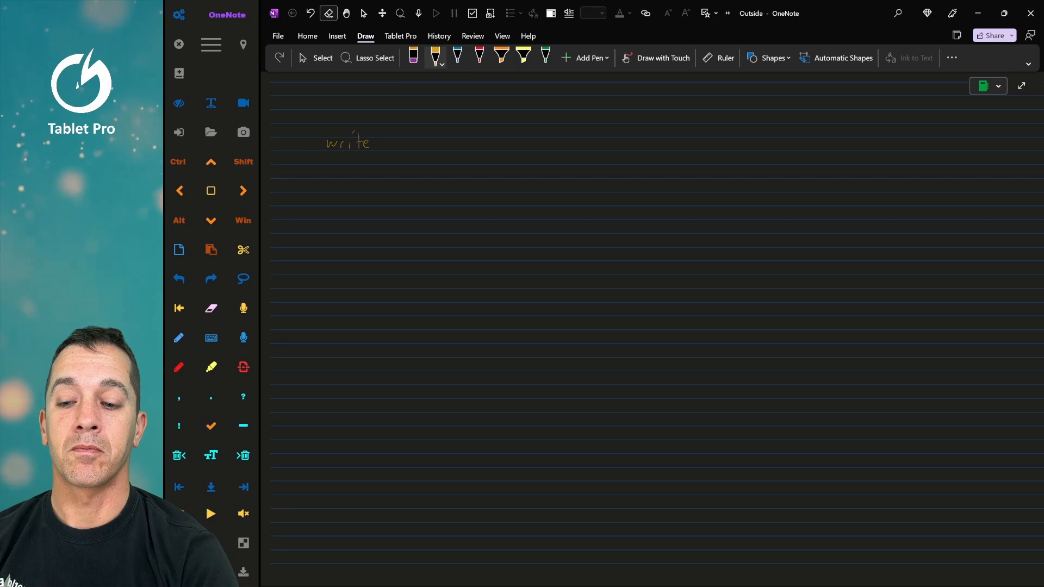
{"action": "left_click", "coordinate": [479, 57]}
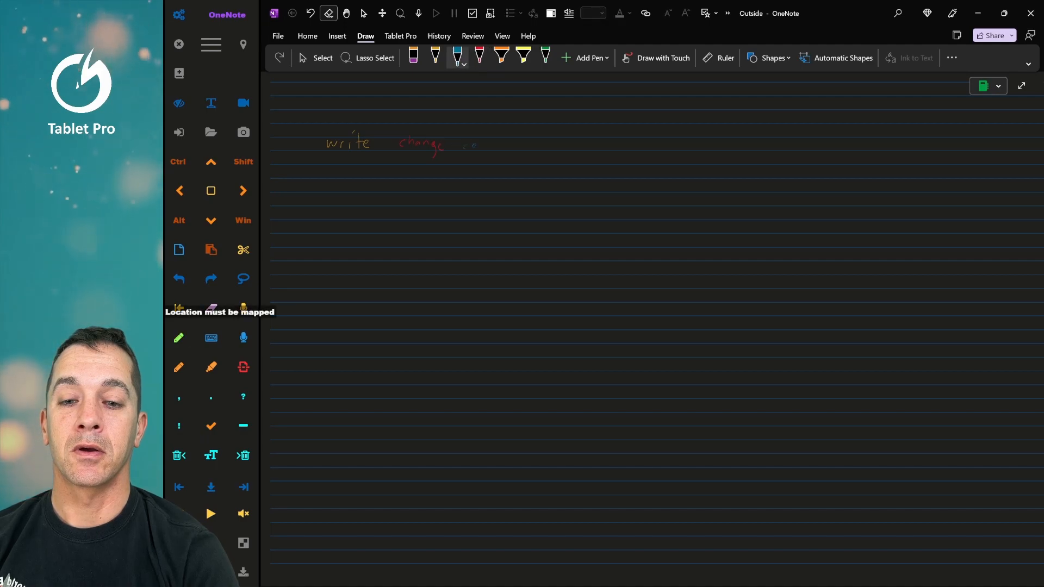
{"action": "left_click", "coordinate": [545, 57]}
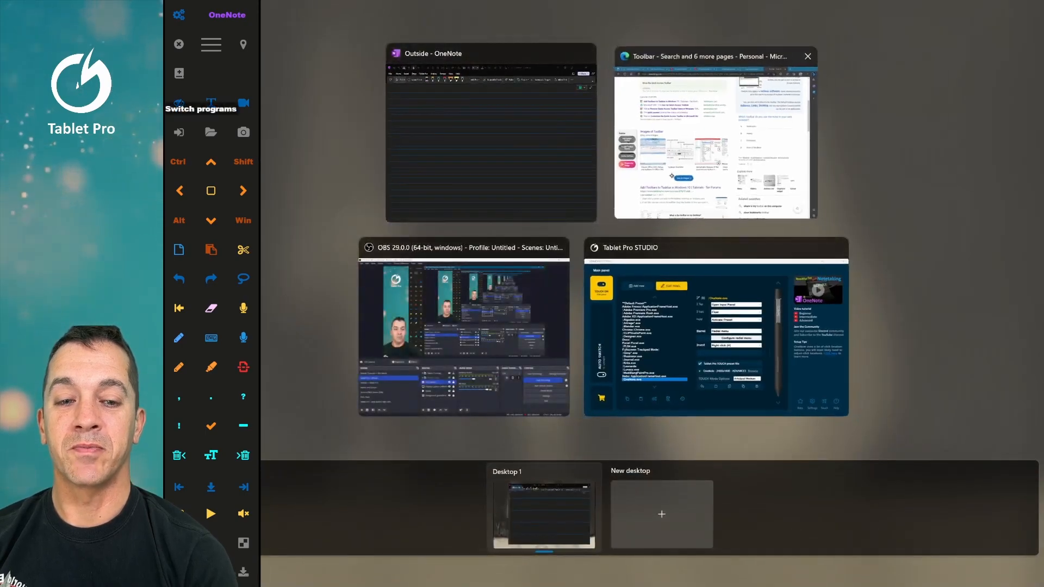
Step: Snip a screenshot of the Edge toolbar images and bring OneNote back to front
{"action": "left_click", "coordinate": [714, 134]}
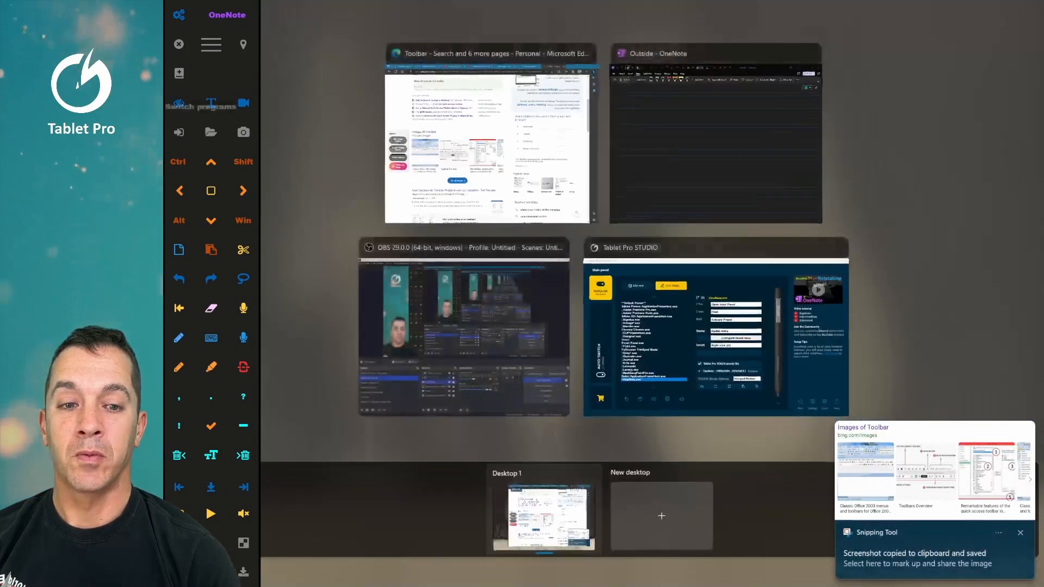
{"action": "left_click", "coordinate": [715, 133]}
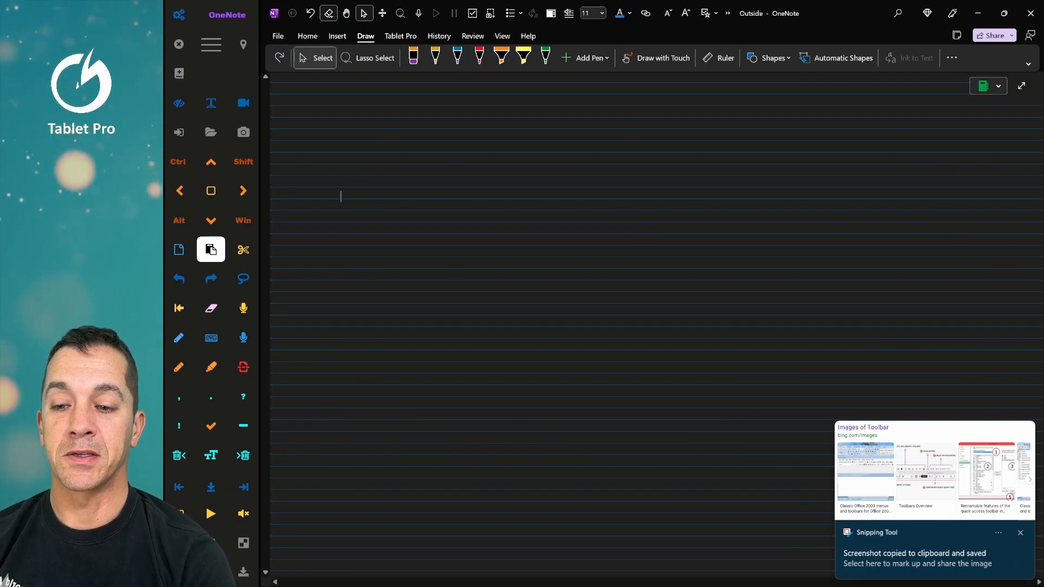
Step: Paste the toolbar-images screenshot and dictate a sentence about the toolbars with Win+H
{"action": "key", "text": "ctrl+v"}
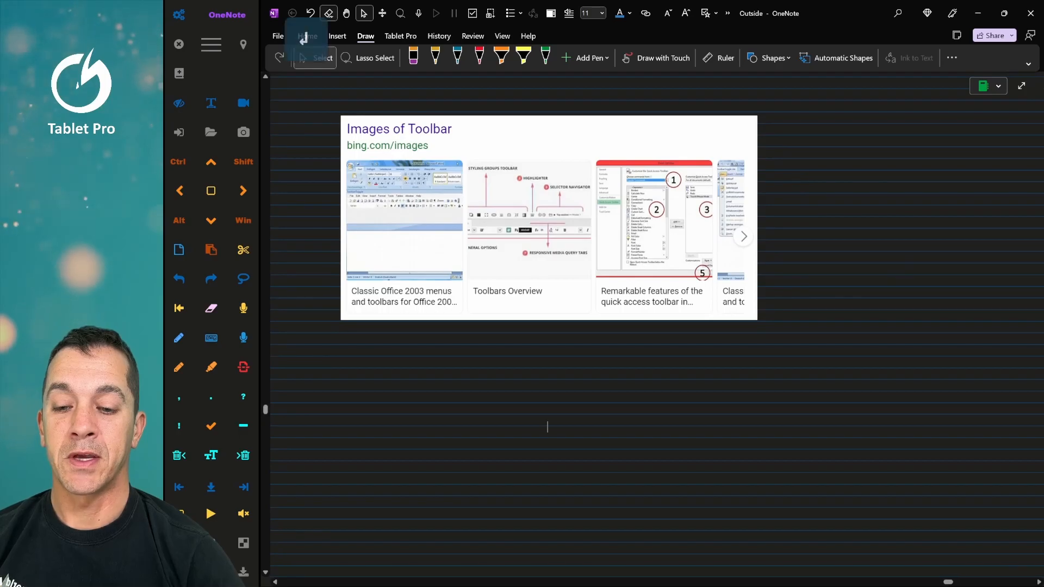
{"action": "key", "text": "Win+h"}
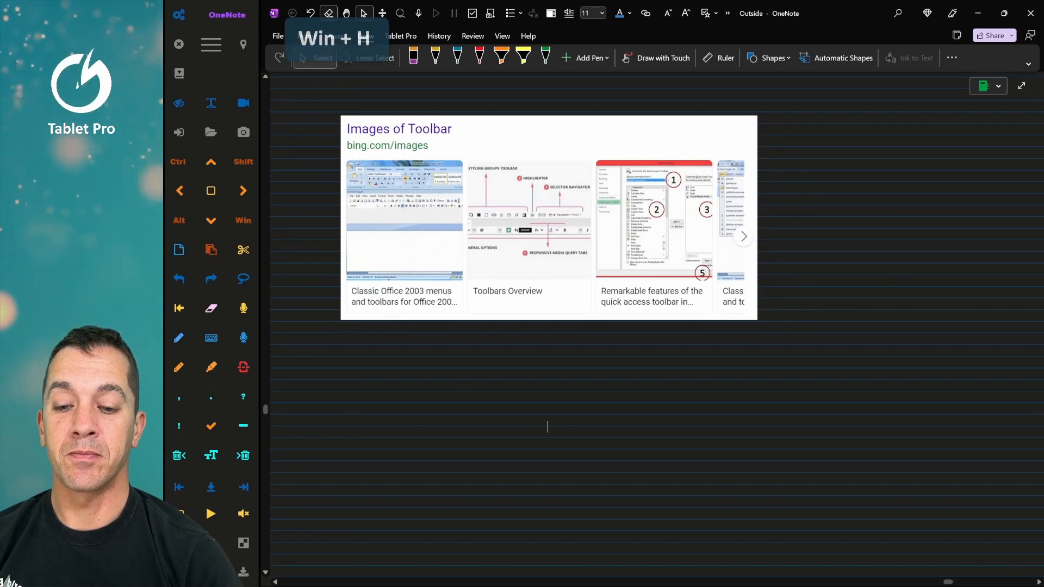
{"action": "key", "text": "Win+H"}
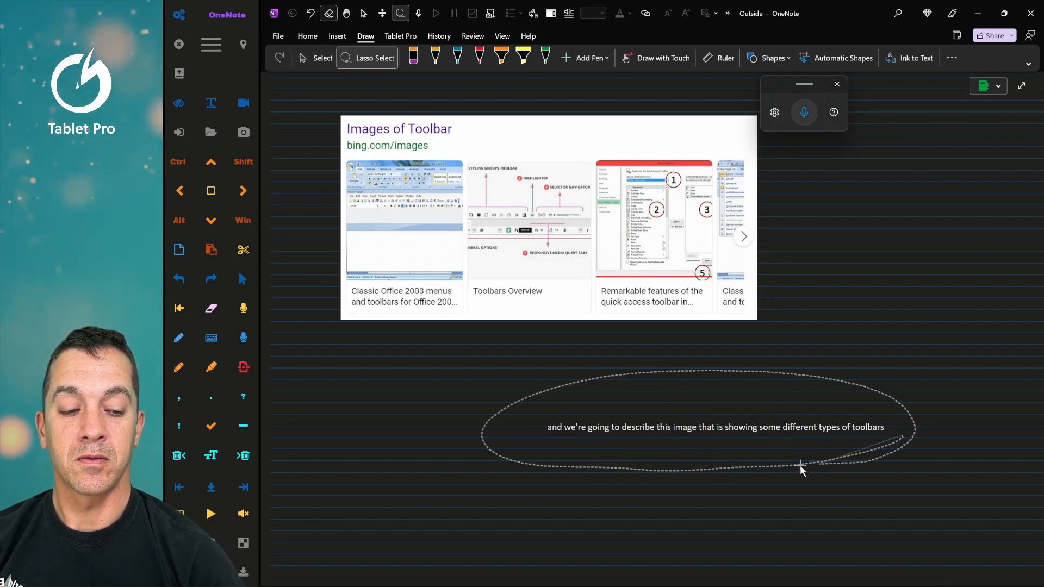
Step: Lasso the dictated sentence and move it just beneath the picture
{"action": "left_click", "coordinate": [916, 59]}
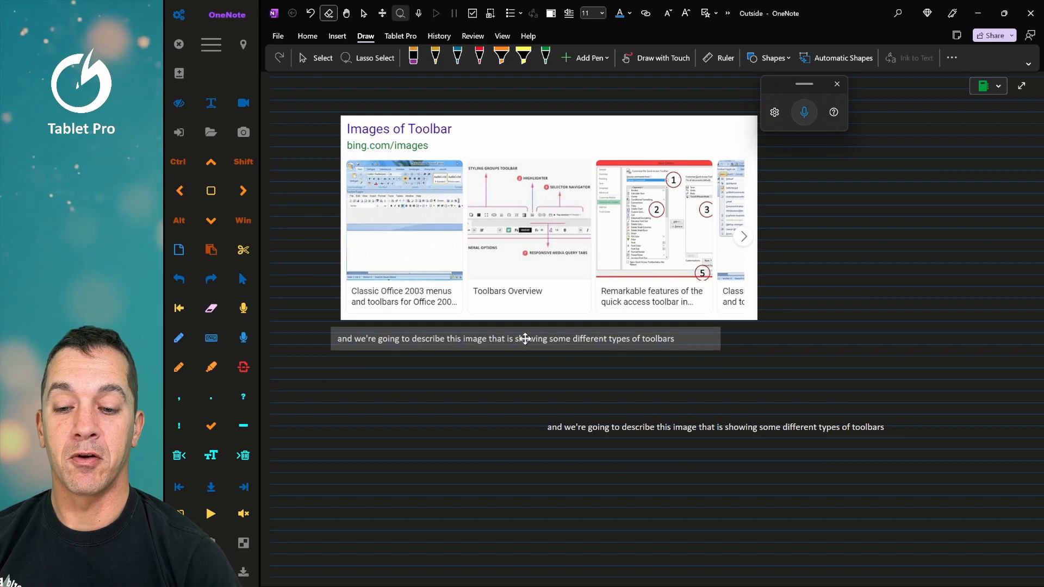
{"action": "left_click", "coordinate": [367, 59]}
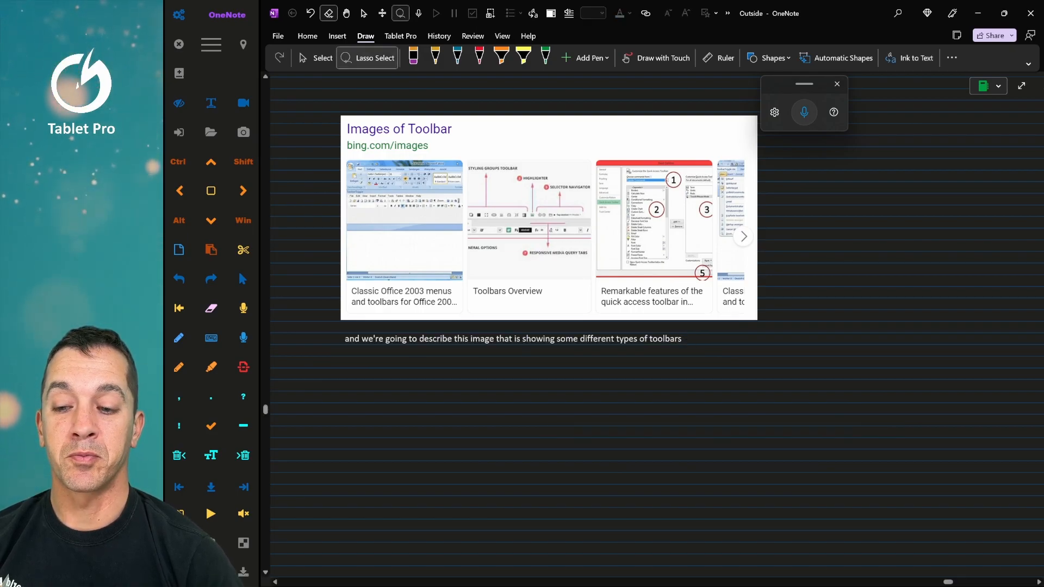
{"action": "left_click", "coordinate": [314, 58]}
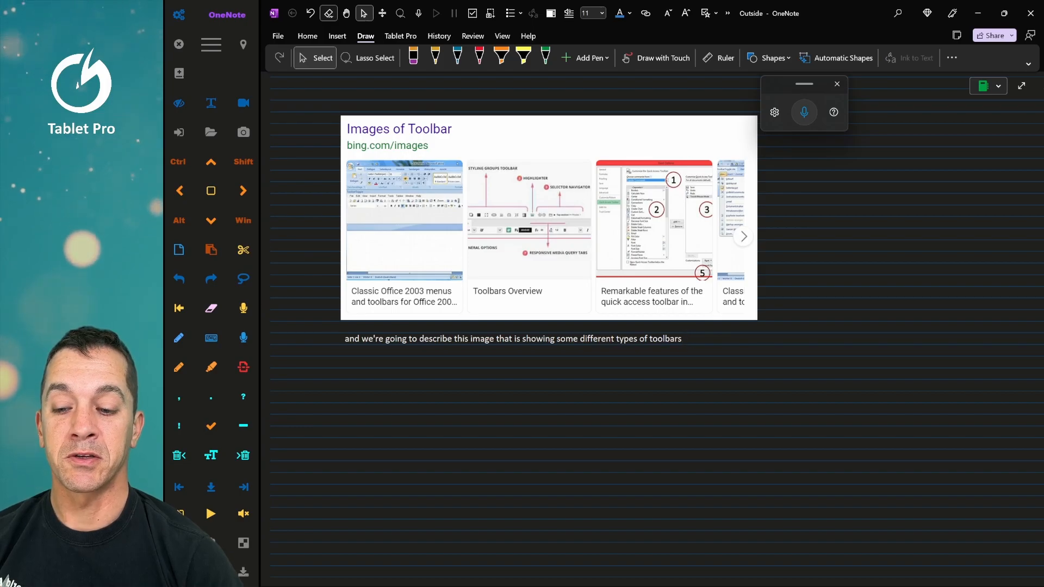
Step: Dictate 'We're going to add another line of text' and capitalise 'We're' with Shift+F3
{"action": "key", "text": "enter"}
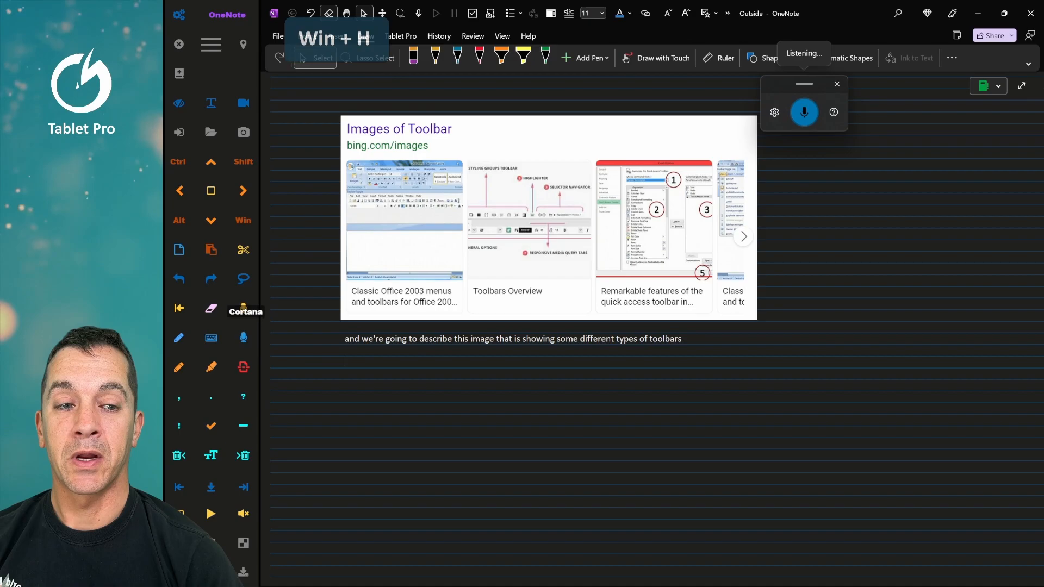
{"action": "type", "text": "we're going to add another line of text."}
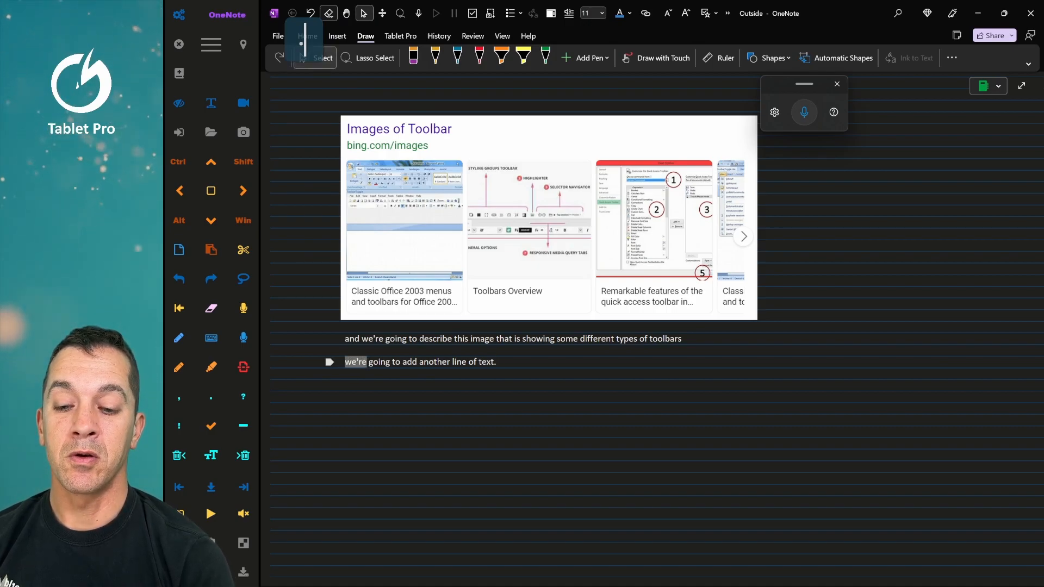
{"action": "key", "text": "shift+f3"}
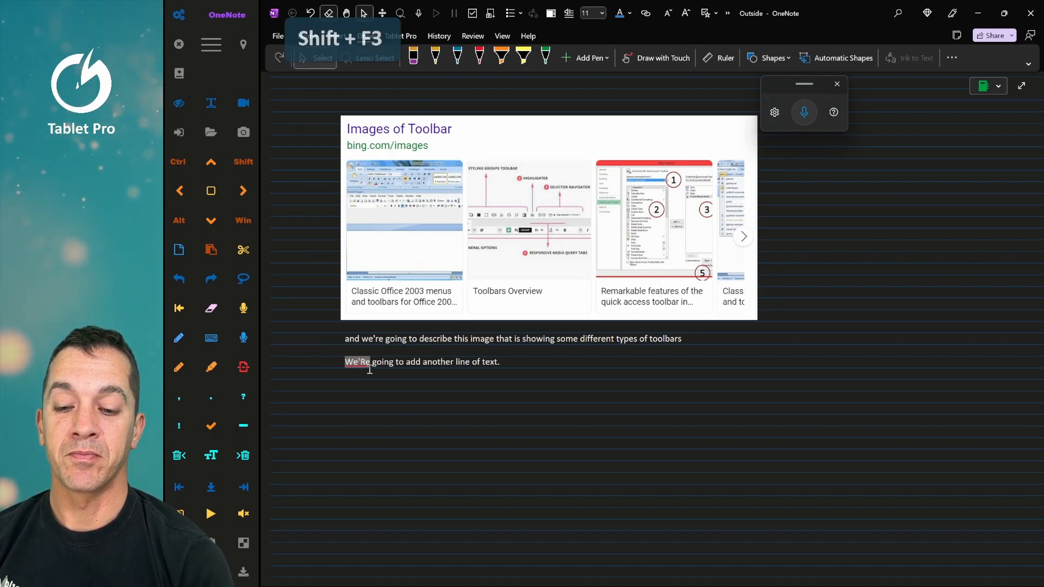
{"action": "mouse_move", "coordinate": [211, 425]}
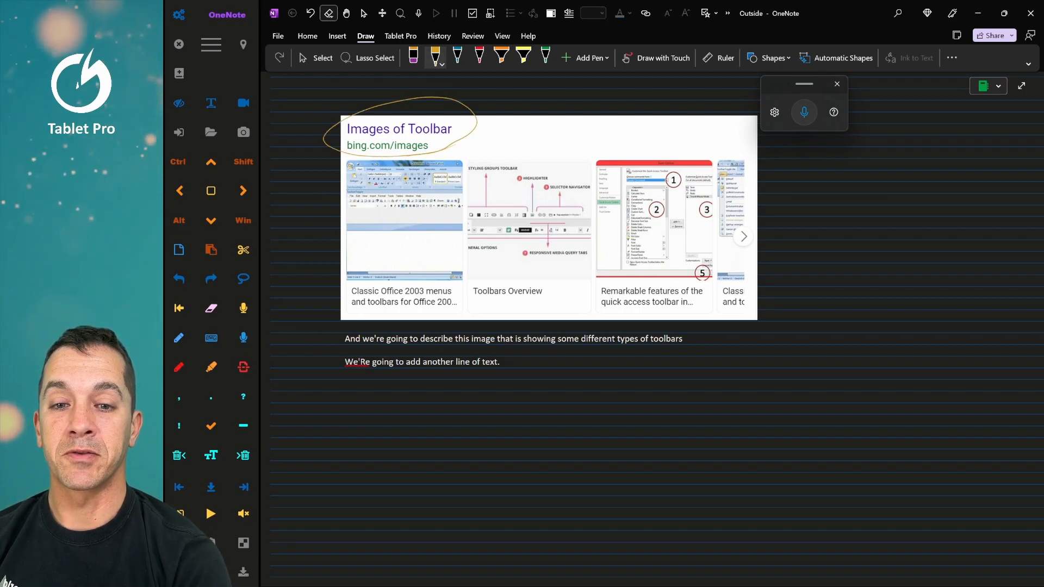
Step: Circle the Images of Toolbar heading with a yellow ellipse and add an arrow
{"action": "left_click_drag", "start_coordinate": [563, 89], "coordinate": [486, 107]}
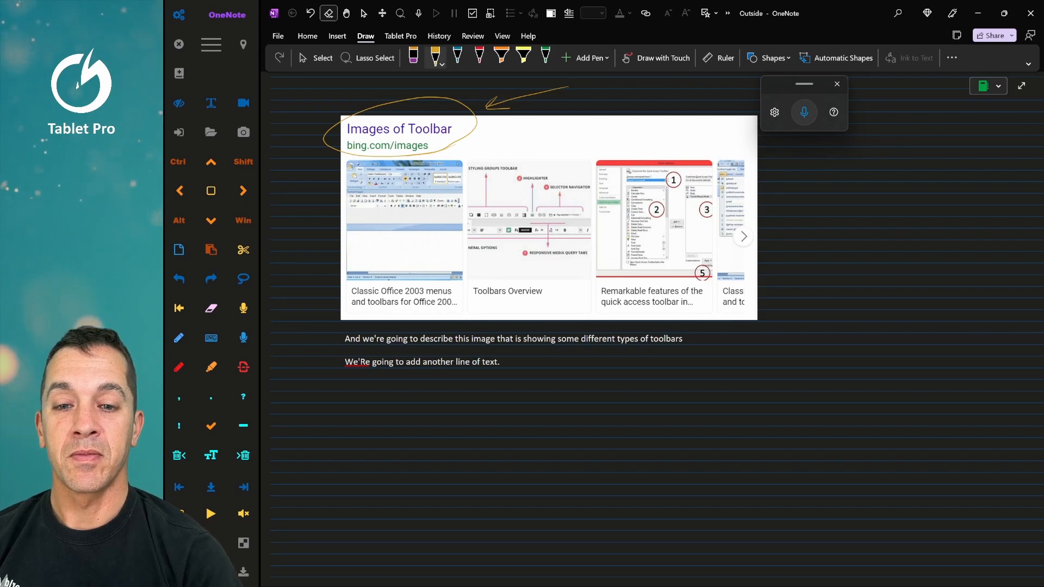
{"action": "left_click", "coordinate": [836, 84]}
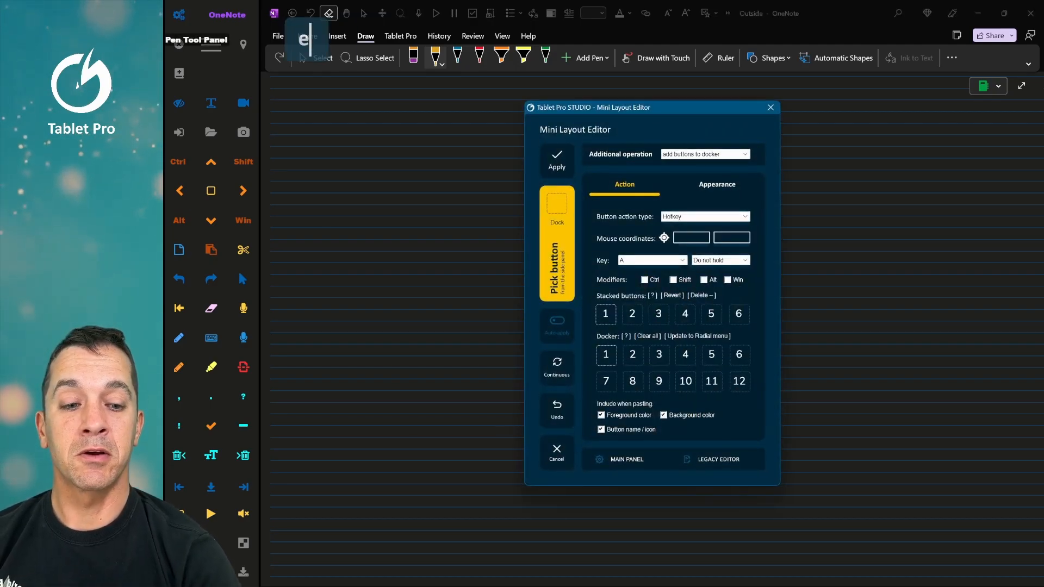
{"action": "left_click", "coordinate": [704, 154]}
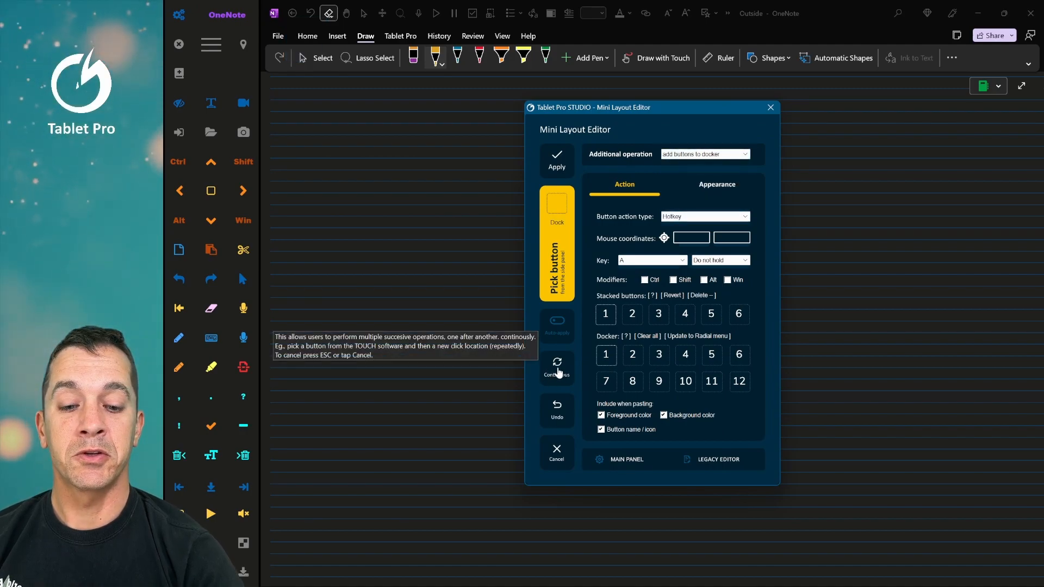
{"action": "left_click", "coordinate": [557, 366]}
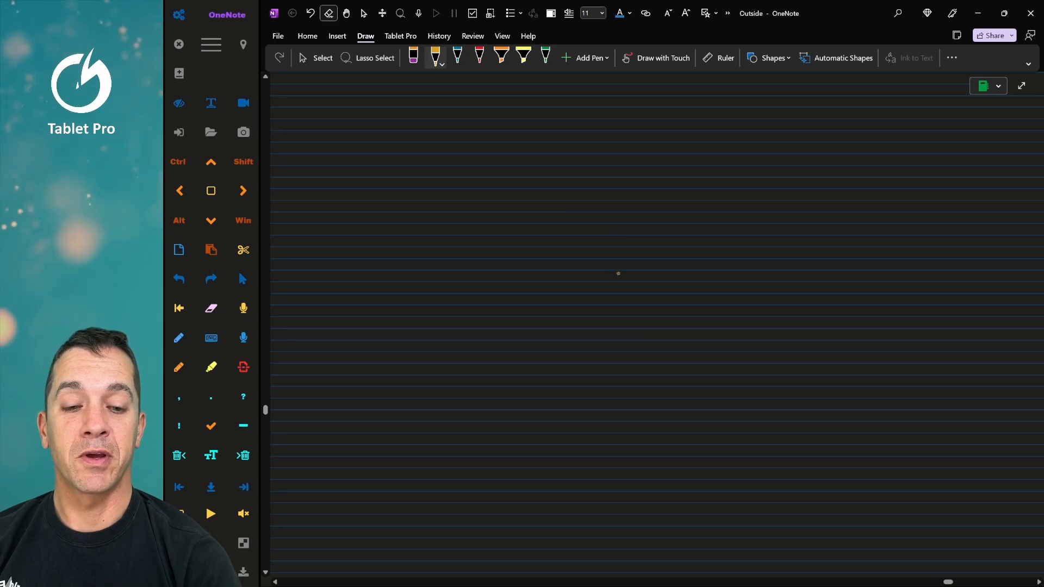
Step: Apply the twelve-button pen, eraser, undo and microphone docker layout and close the editor
{"action": "left_click", "coordinate": [617, 273]}
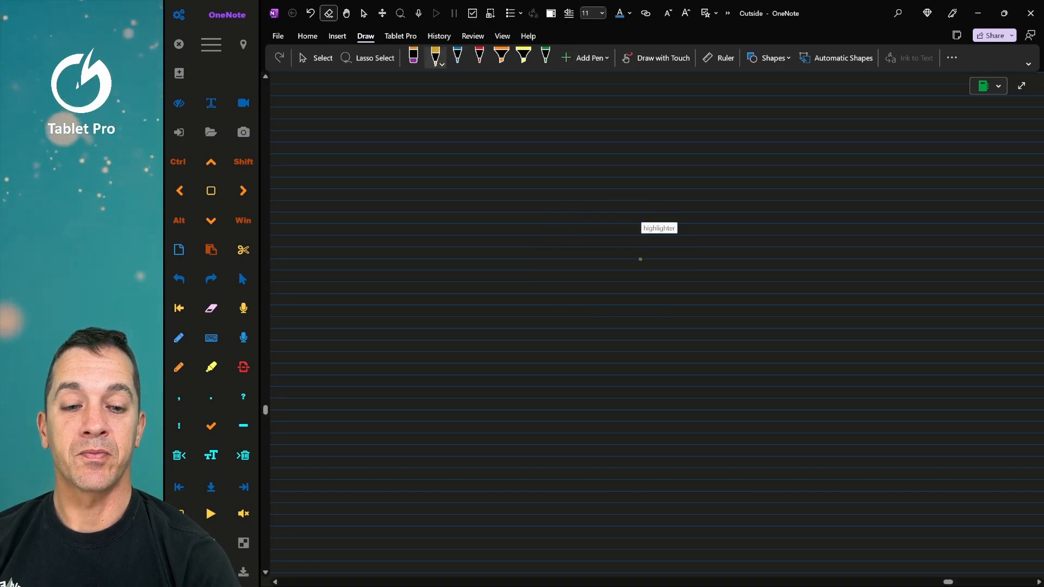
{"action": "left_click", "coordinate": [641, 259]}
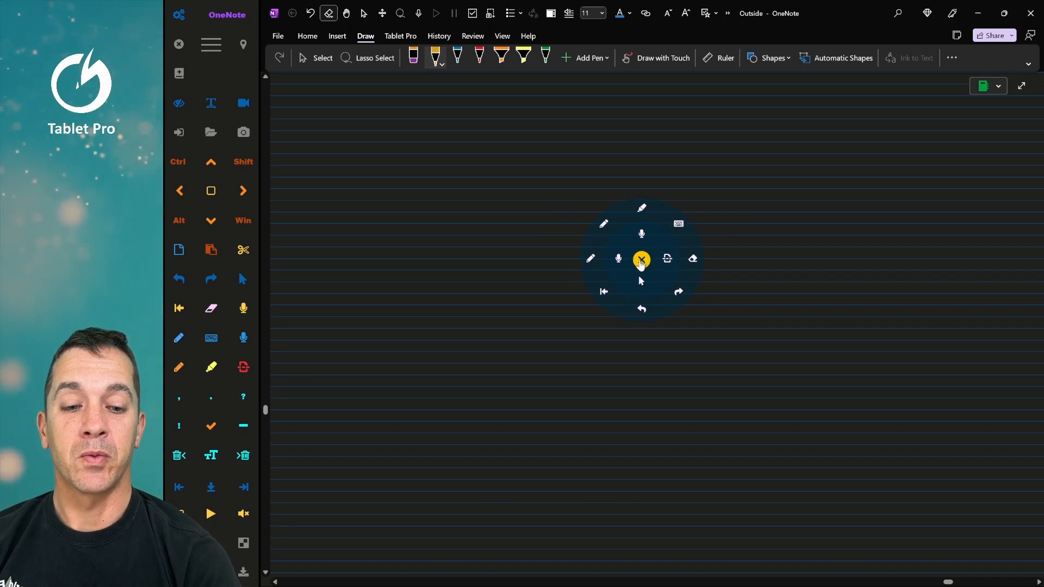
{"action": "left_click", "coordinate": [641, 258]}
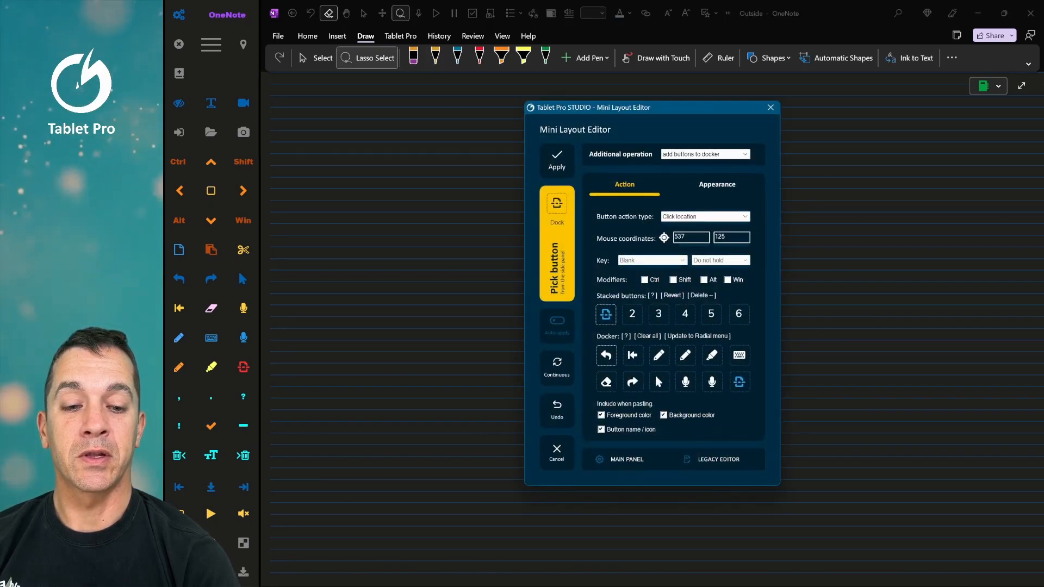
{"action": "mouse_move", "coordinate": [739, 355]}
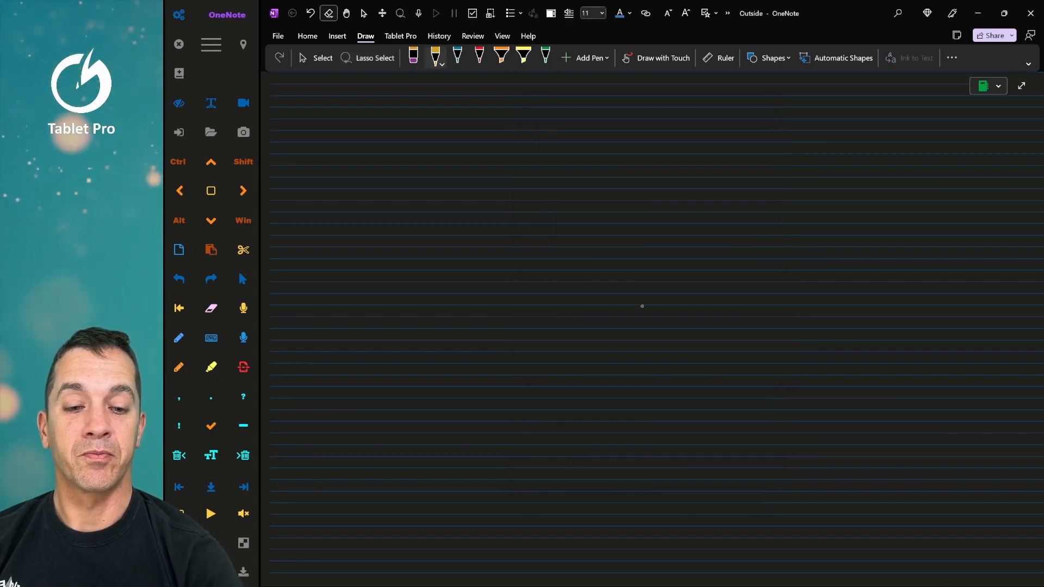
Step: Select the yellow highlighter from the Tablet Pro docker
{"action": "left_click", "coordinate": [523, 57]}
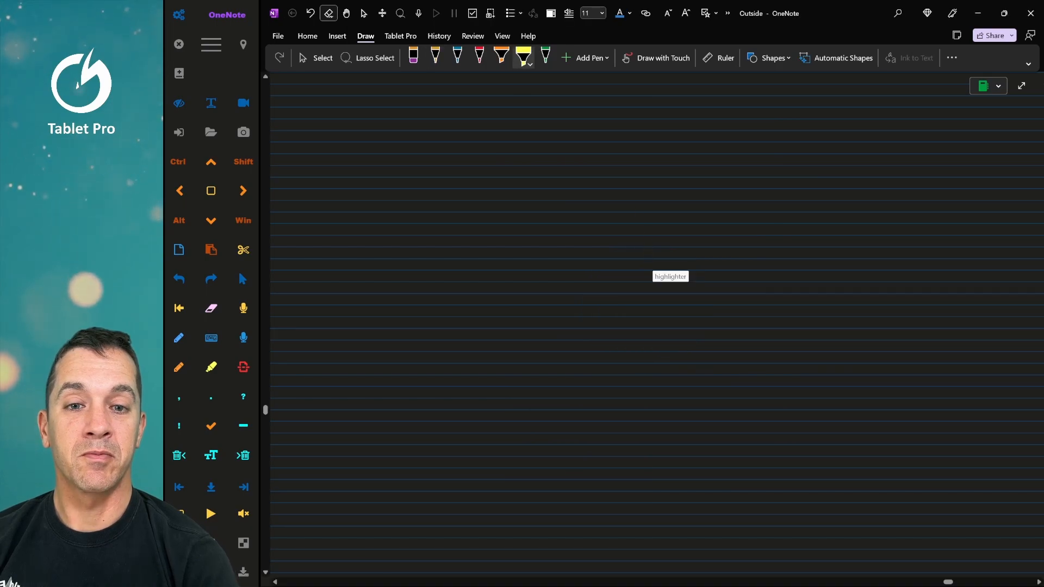
{"action": "mouse_move", "coordinate": [435, 57]}
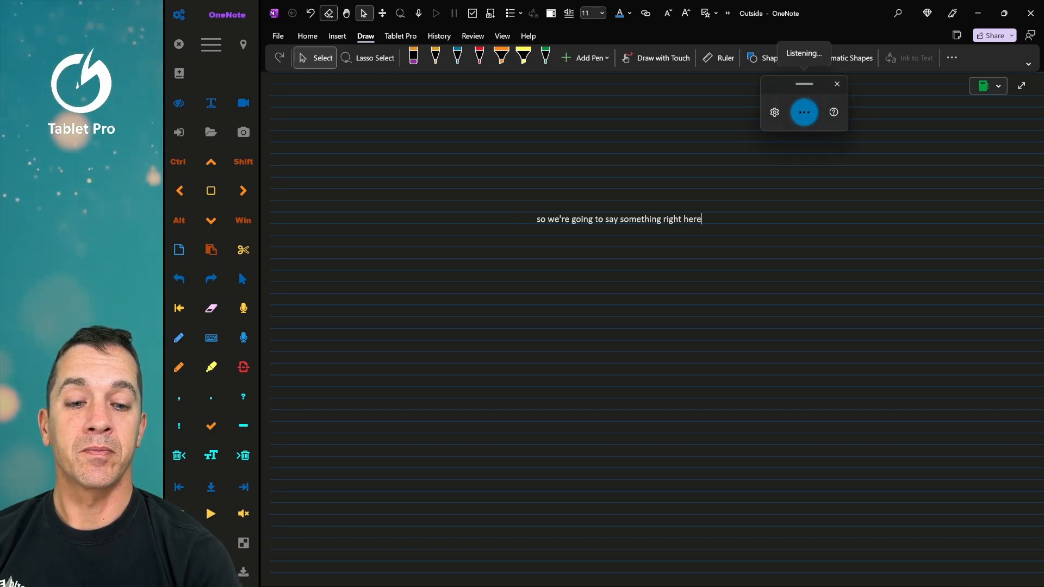
Step: Stop dictation, select the sentence and copy it with the 'copy' voice command
{"action": "left_click", "coordinate": [804, 112]}
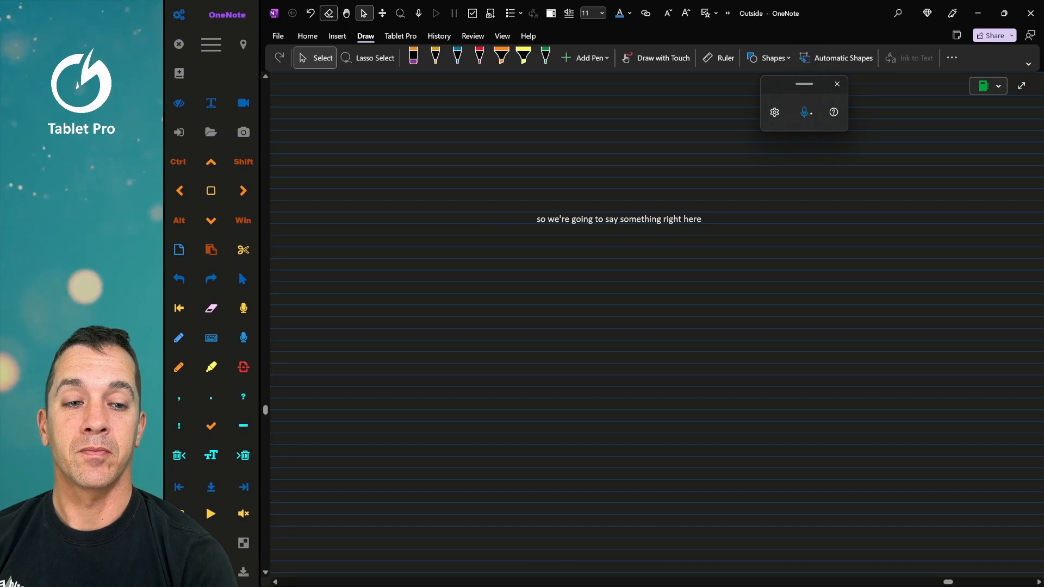
{"action": "left_click", "coordinate": [804, 112]}
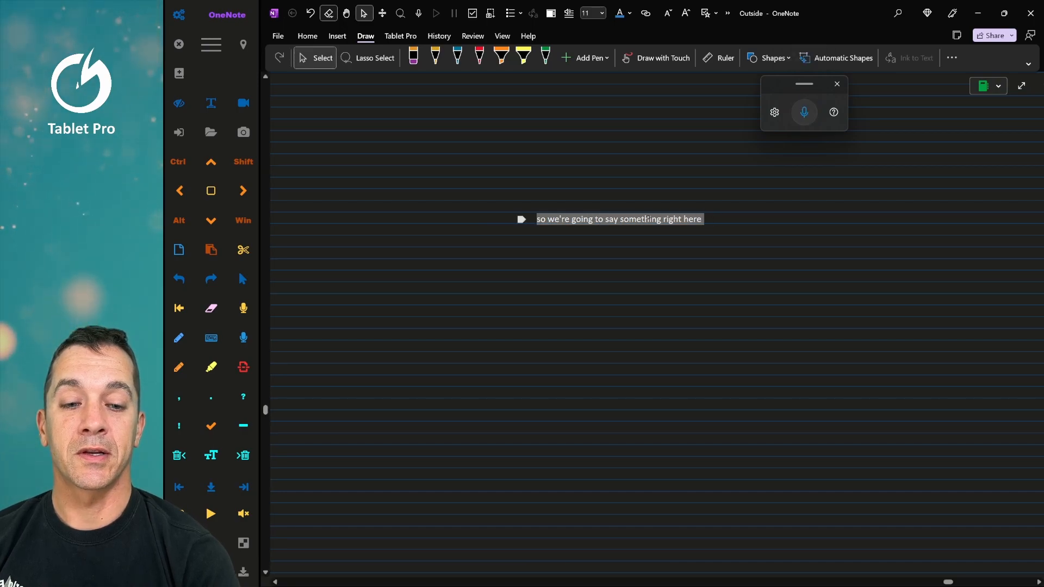
{"action": "left_click", "coordinate": [804, 113]}
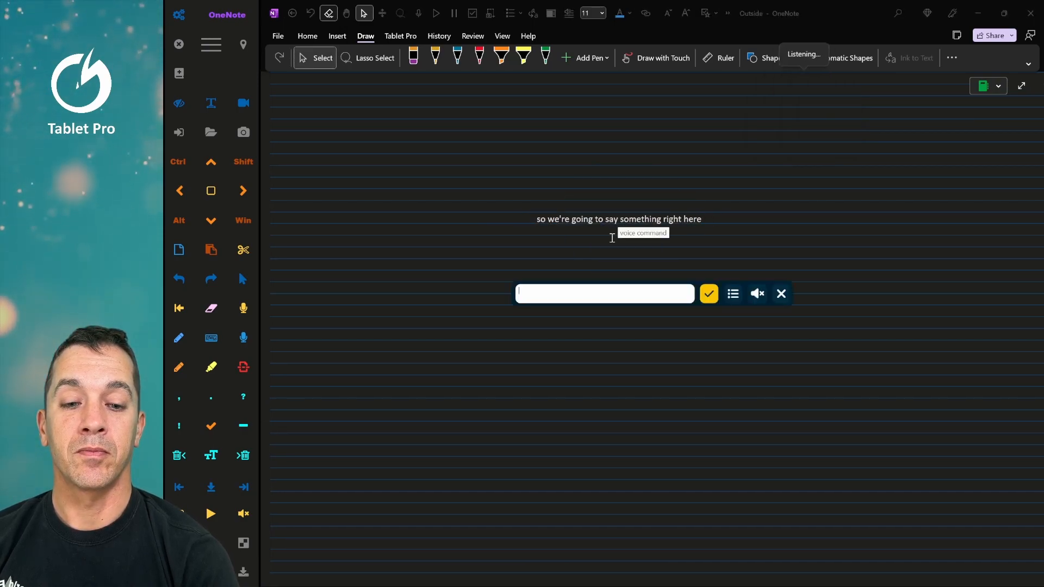
{"action": "type", "text": "copy"}
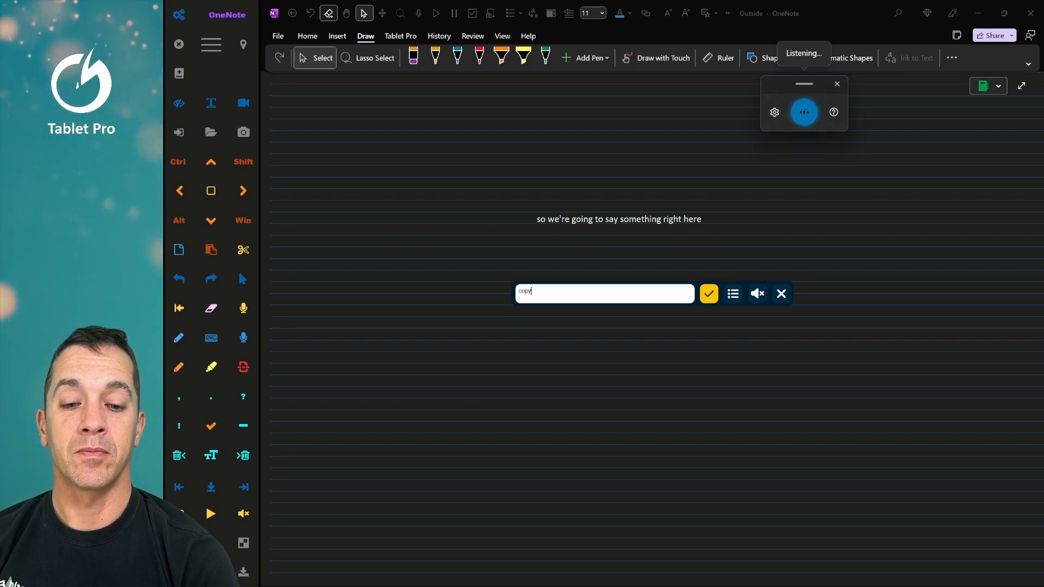
{"action": "left_click", "coordinate": [708, 294]}
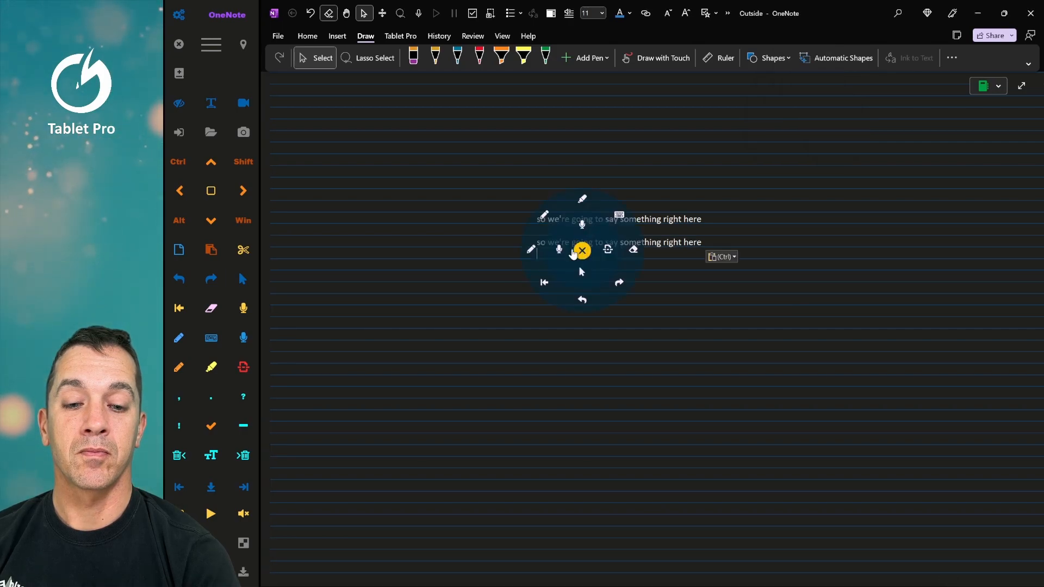
Step: Undo the pasted copy with the 'undo' voice command and dictate an email address
{"action": "left_click", "coordinate": [560, 250]}
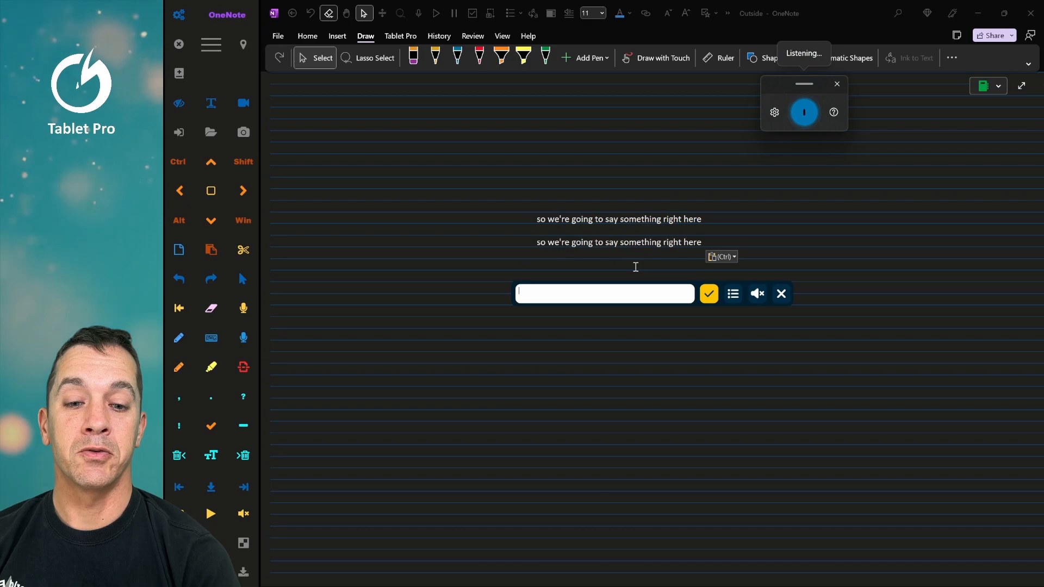
{"action": "type", "text": "undo"}
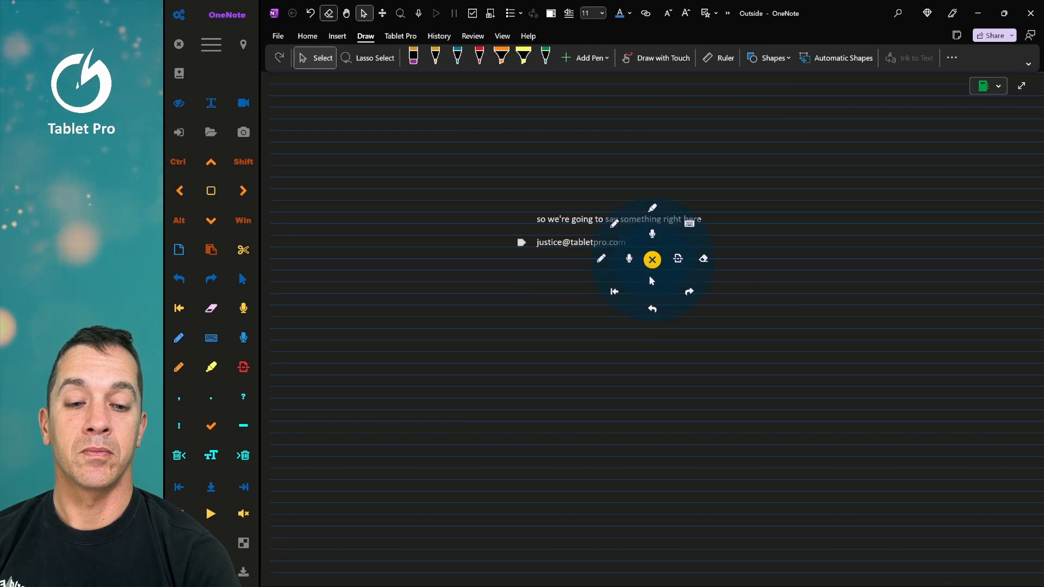
{"action": "left_click", "coordinate": [629, 259]}
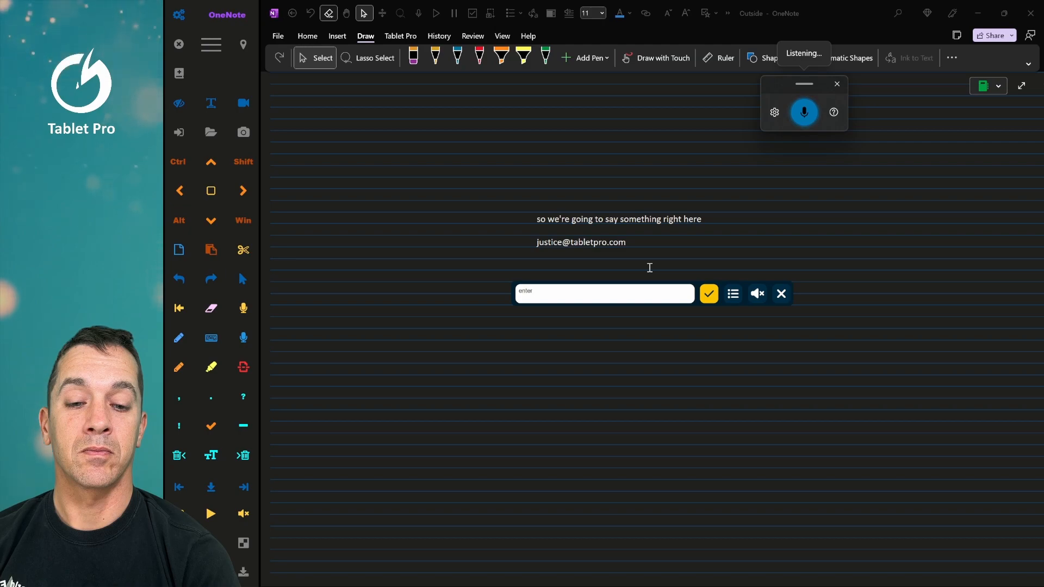
{"action": "left_click", "coordinate": [781, 294]}
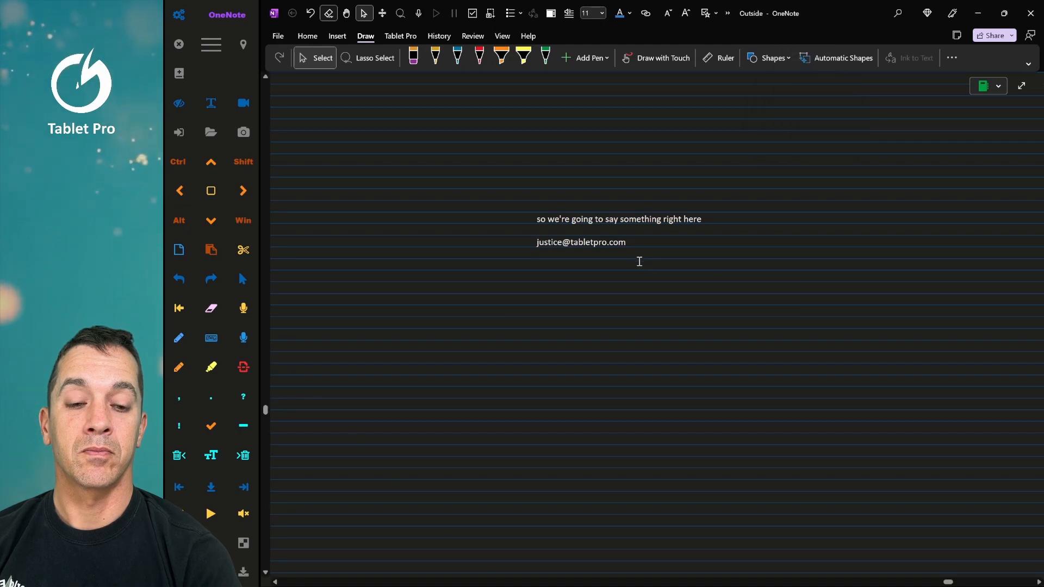
{"action": "left_click", "coordinate": [244, 338]}
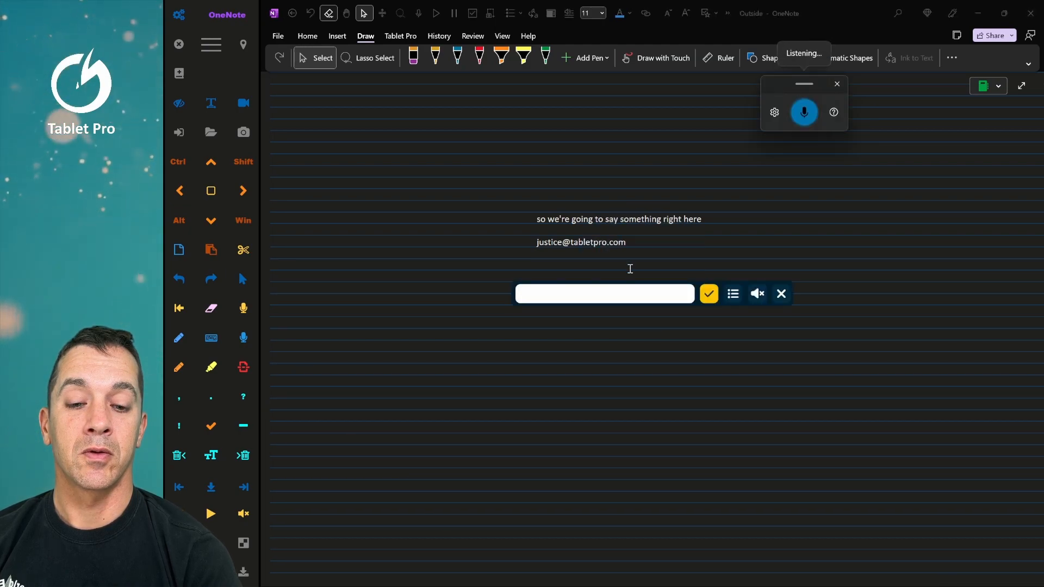
{"action": "type", "text": "website"}
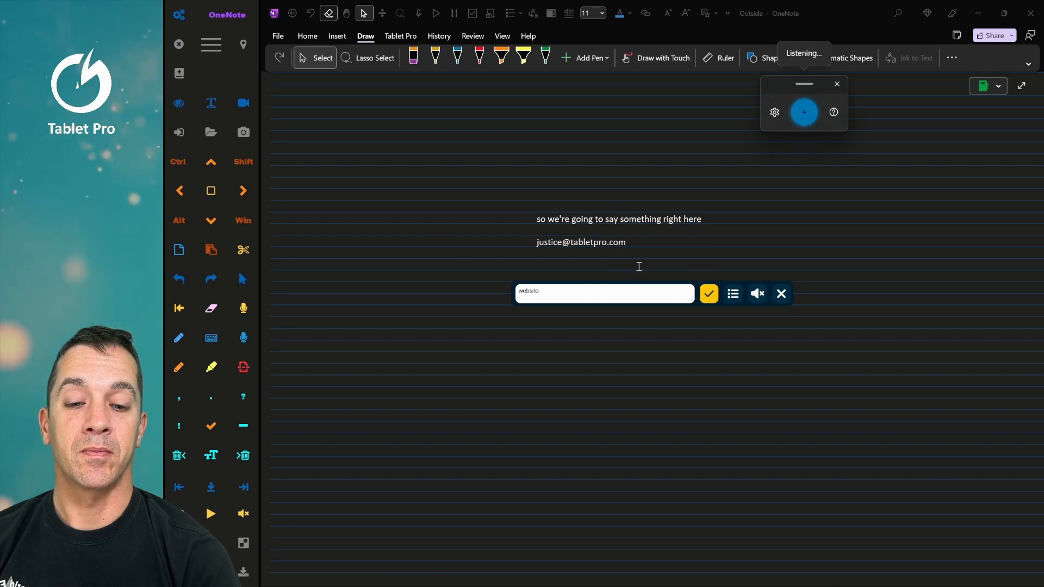
{"action": "left_click", "coordinate": [781, 294]}
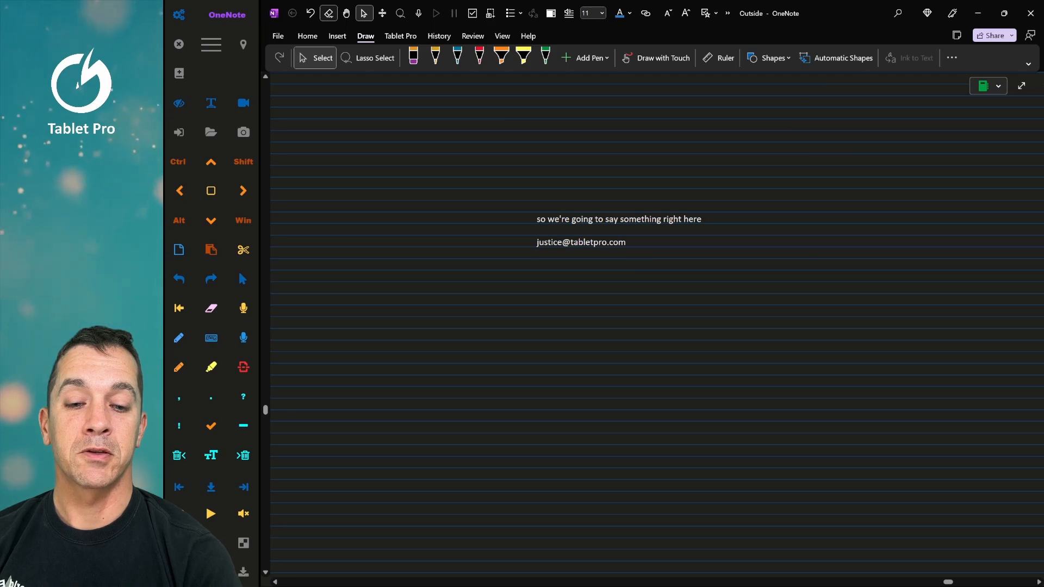
{"action": "left_click", "coordinate": [644, 251]}
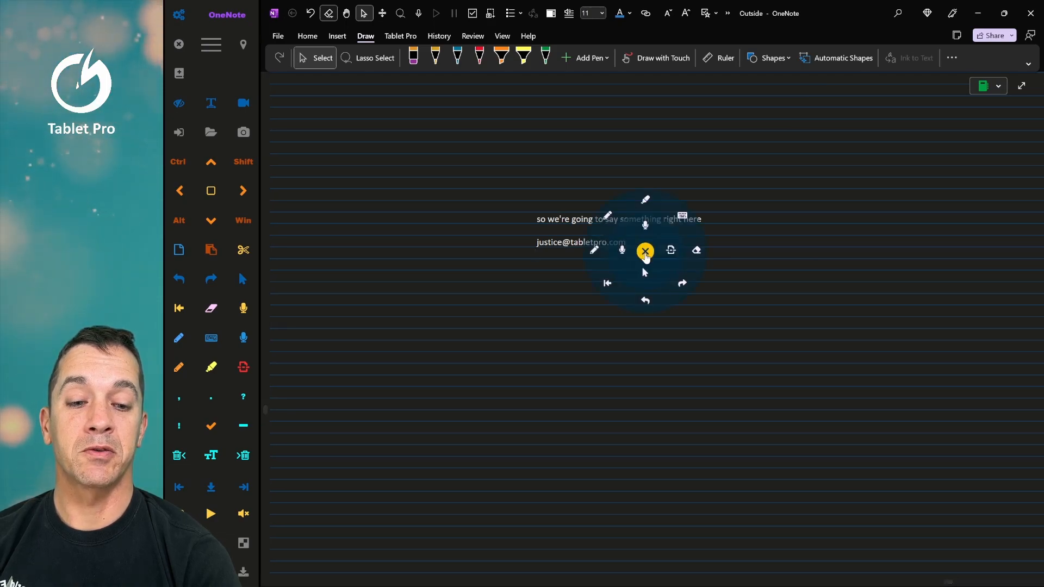
{"action": "left_click", "coordinate": [622, 250]}
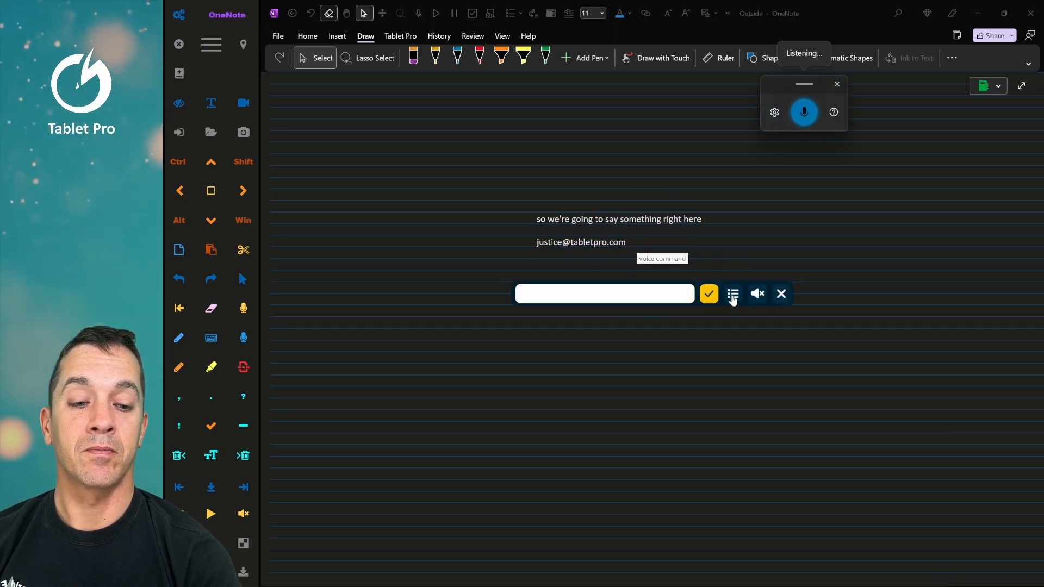
{"action": "left_click", "coordinate": [732, 294]}
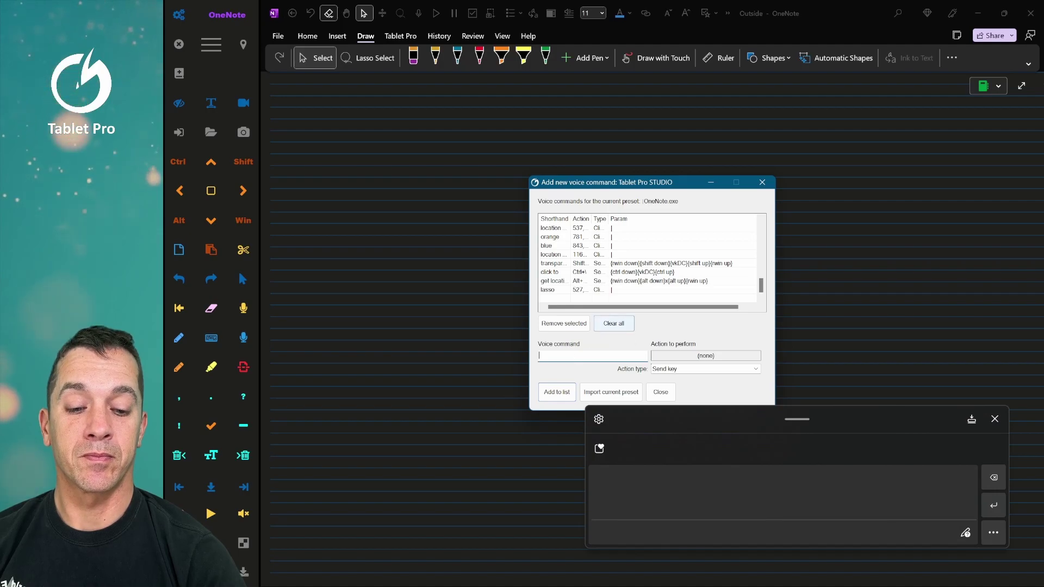
{"action": "type", "text": "website"}
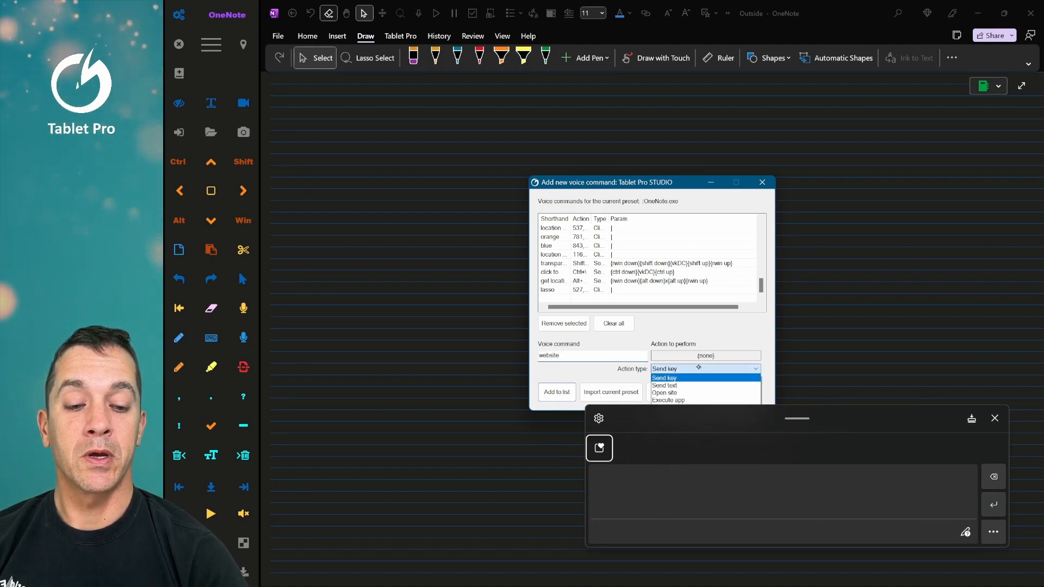
{"action": "left_click", "coordinate": [664, 393]}
{"action": "type", "text": "www.t ELET PRO Dot COM"}
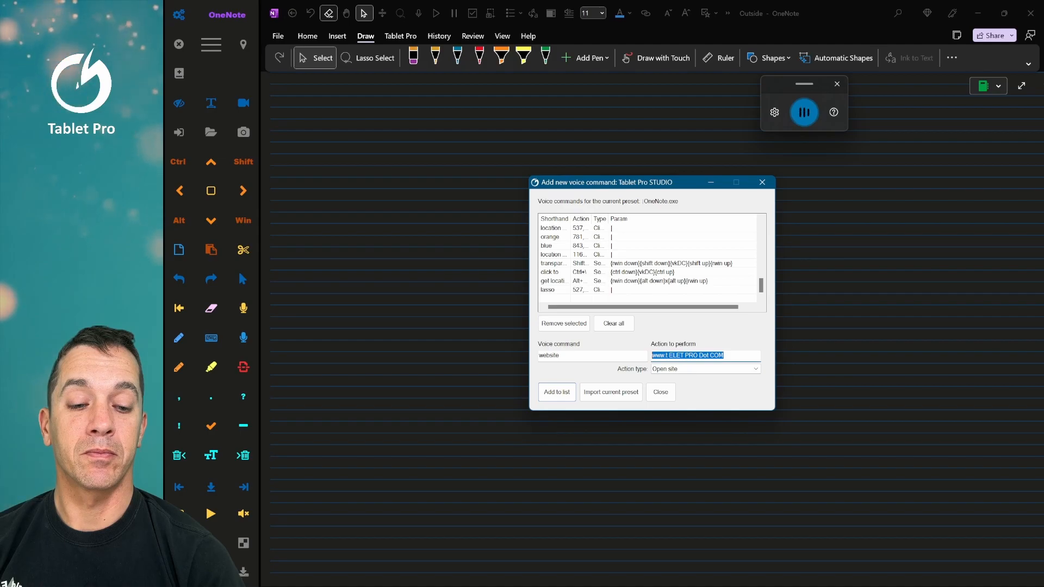
{"action": "type", "text": "www.tabletpro.com"}
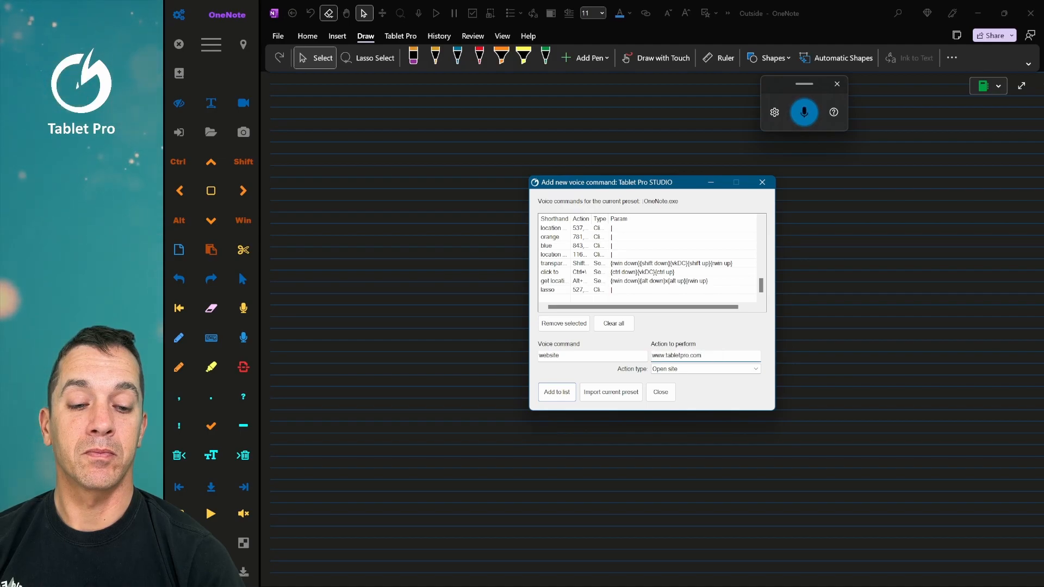
{"action": "left_click", "coordinate": [557, 391]}
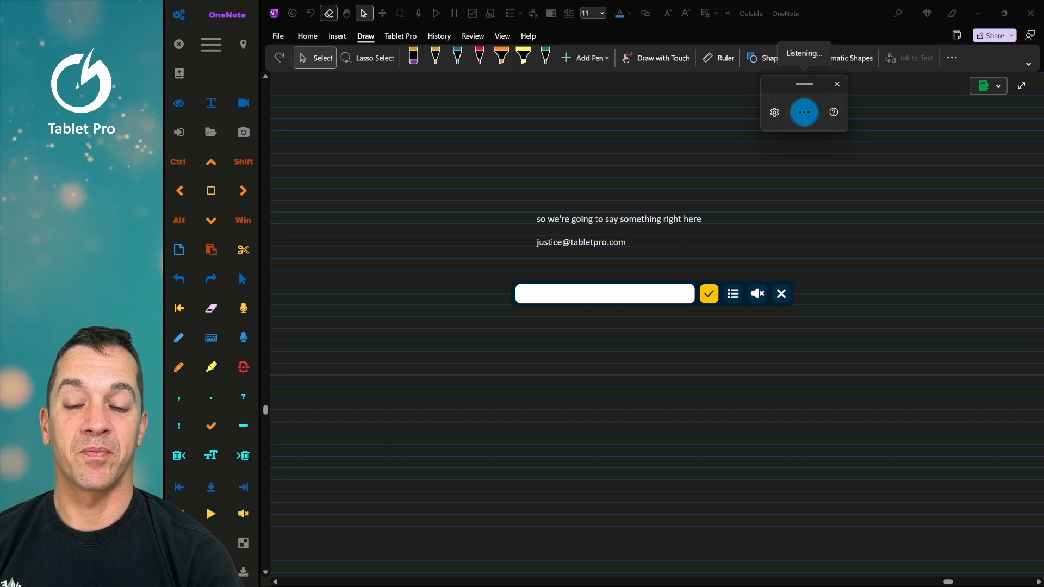
Step: Close voice command entry and bring up Tablet Pro's radial quick-tools menu with a right-click
{"action": "left_click", "coordinate": [781, 294]}
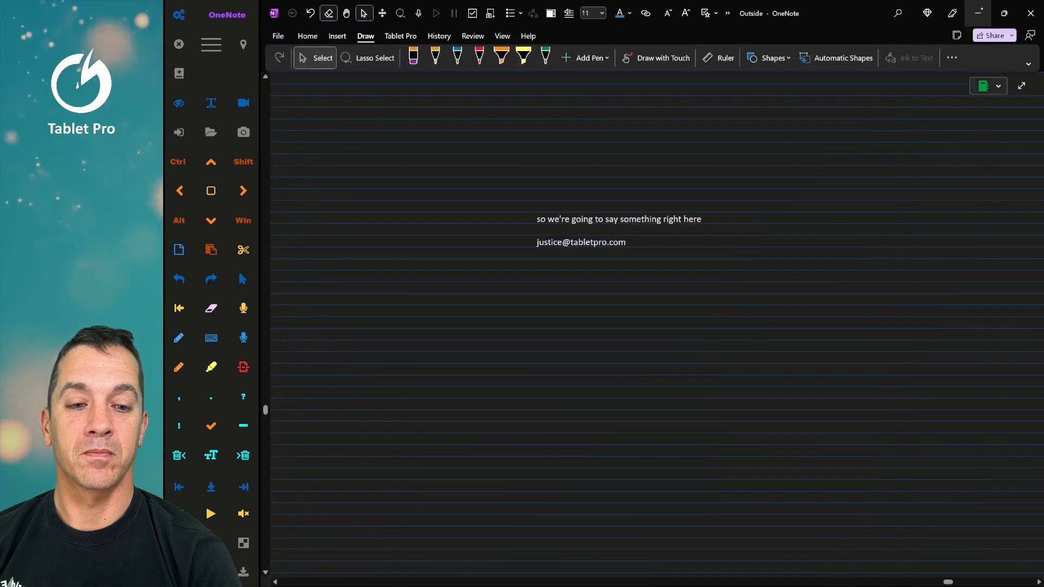
{"action": "mouse_move", "coordinate": [979, 13]}
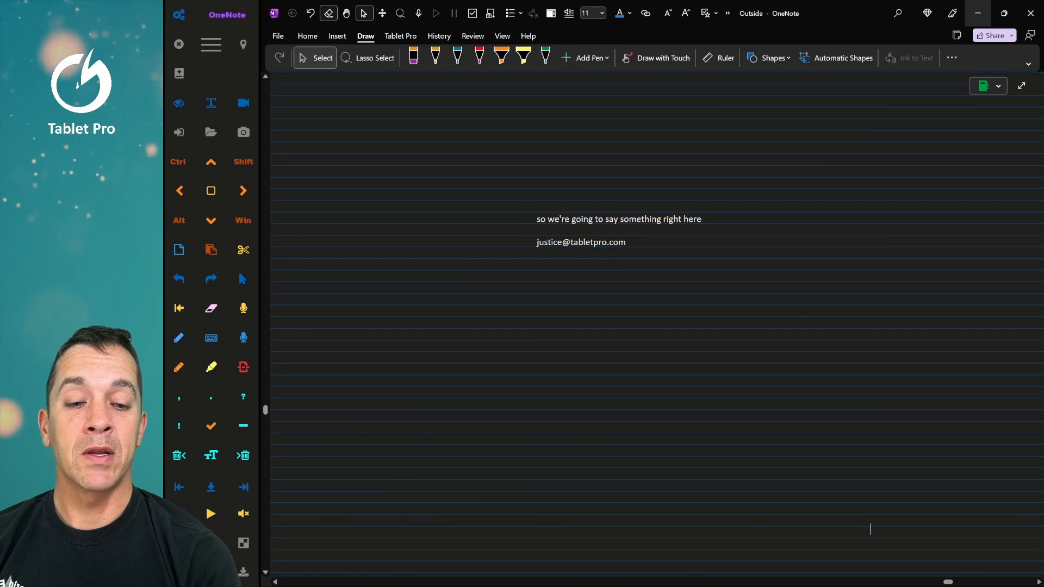
{"action": "right_click", "coordinate": [668, 260]}
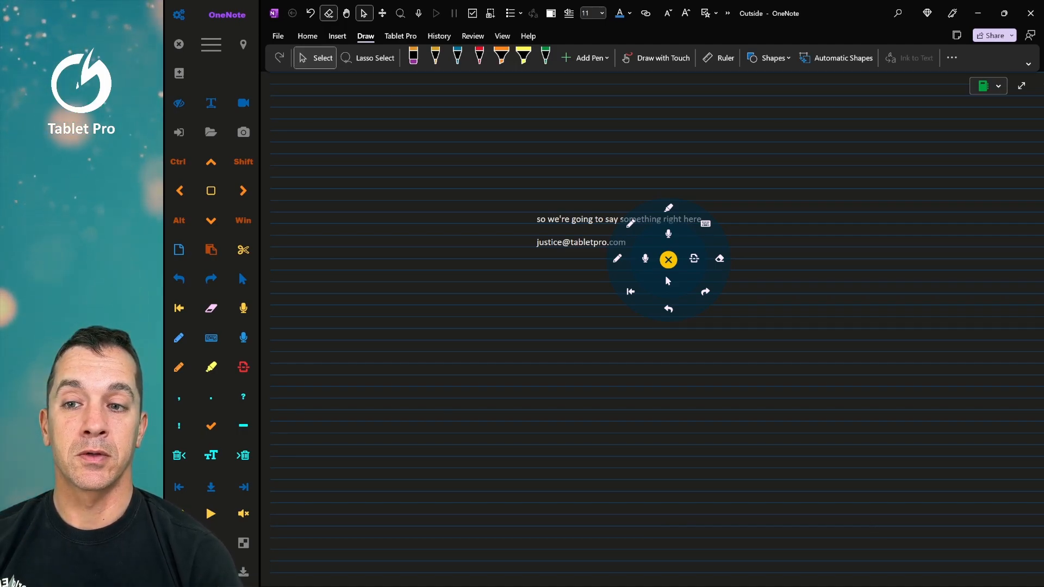
Step: Set the pen's Invert action to Cortana voice command in the Main Panel, then close it
{"action": "left_click", "coordinate": [668, 259]}
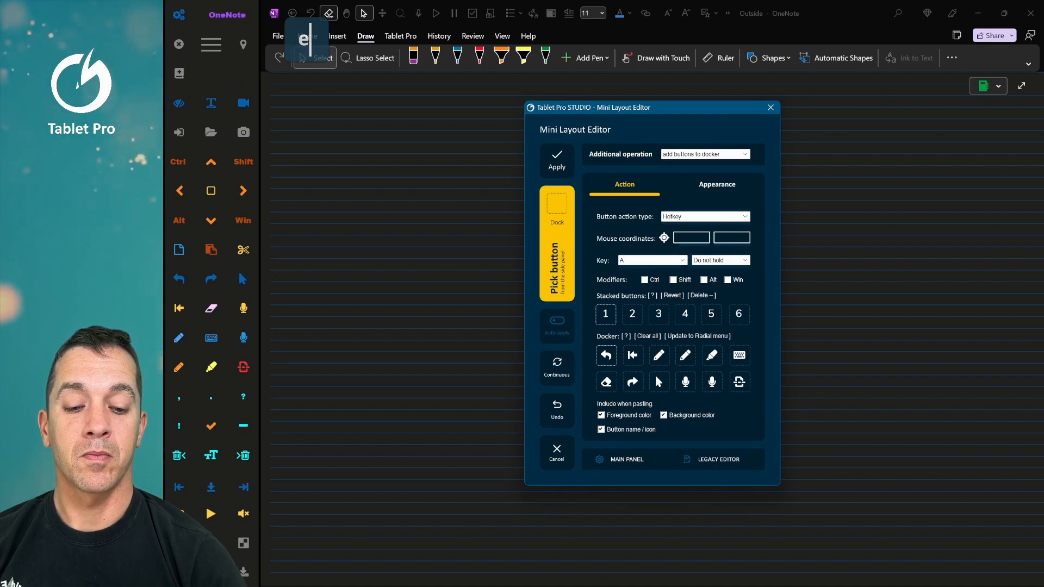
{"action": "left_click", "coordinate": [627, 460]}
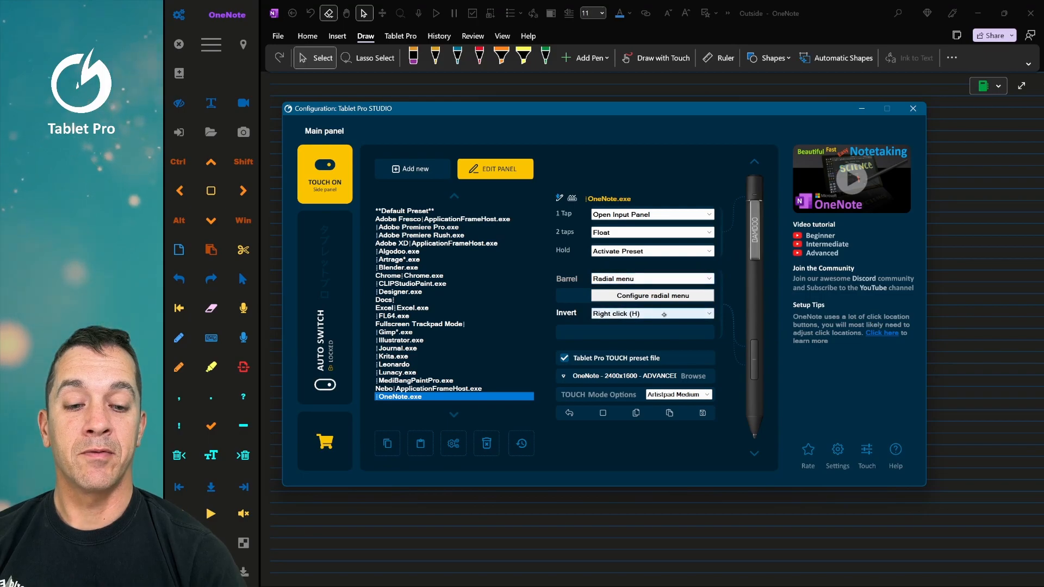
{"action": "left_click", "coordinate": [651, 314]}
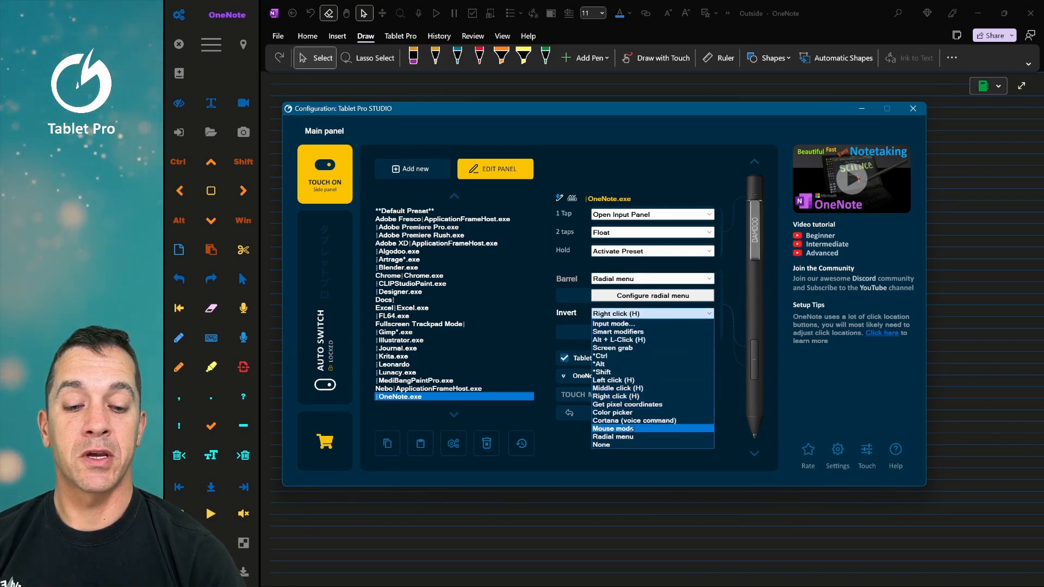
{"action": "left_click", "coordinate": [633, 421]}
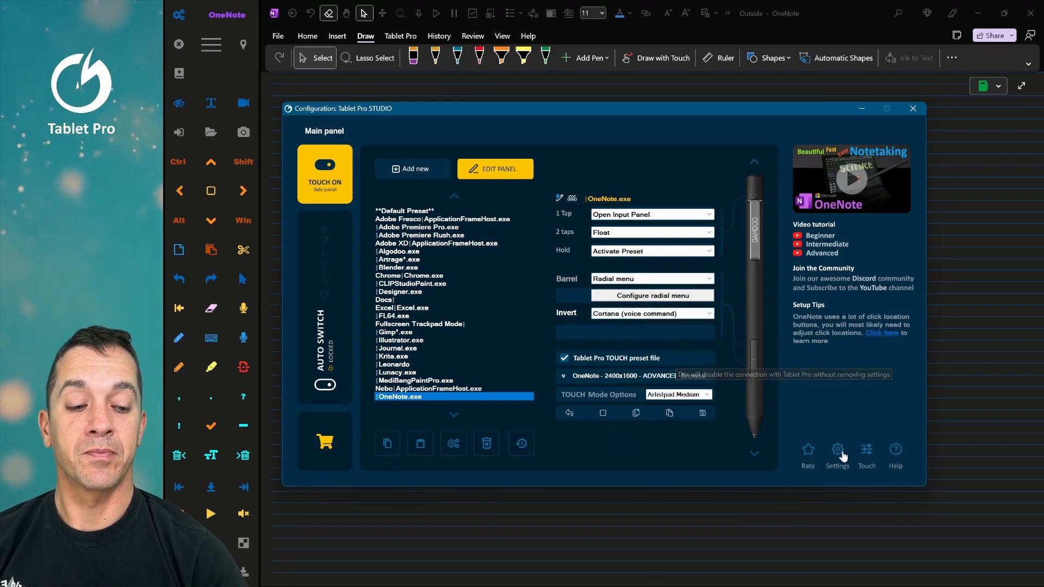
{"action": "left_click", "coordinate": [913, 109]}
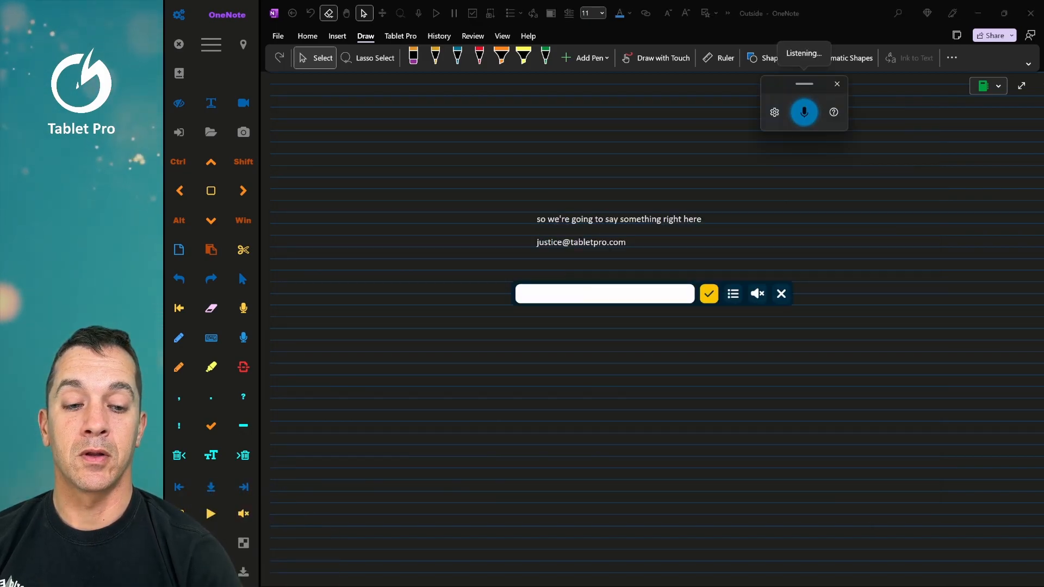
Step: Dictate 'notepad' into the voice bar, confirm it, and open Add new voice command
{"action": "type", "text": "notepad"}
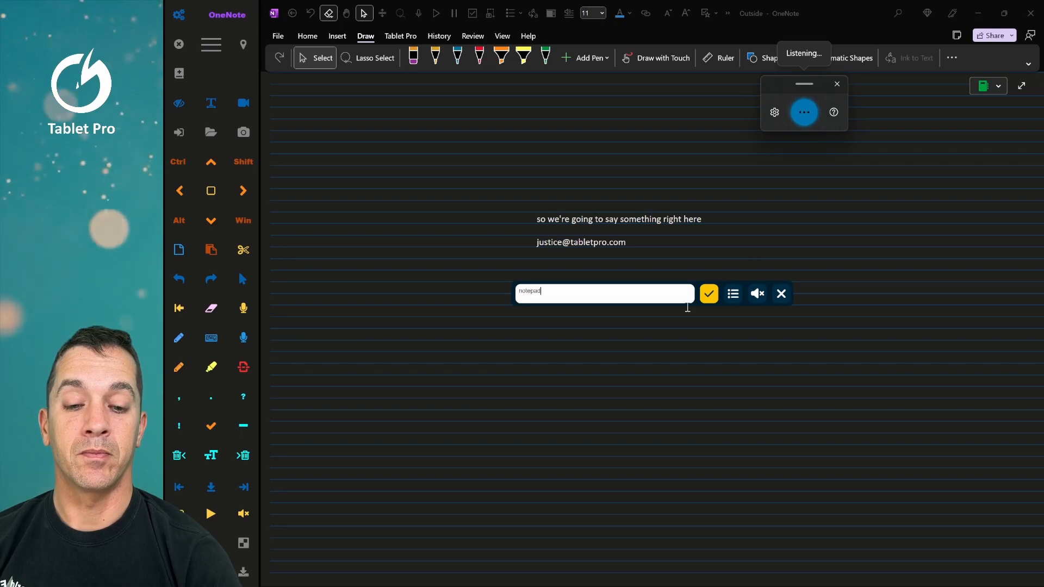
{"action": "left_click", "coordinate": [781, 293]}
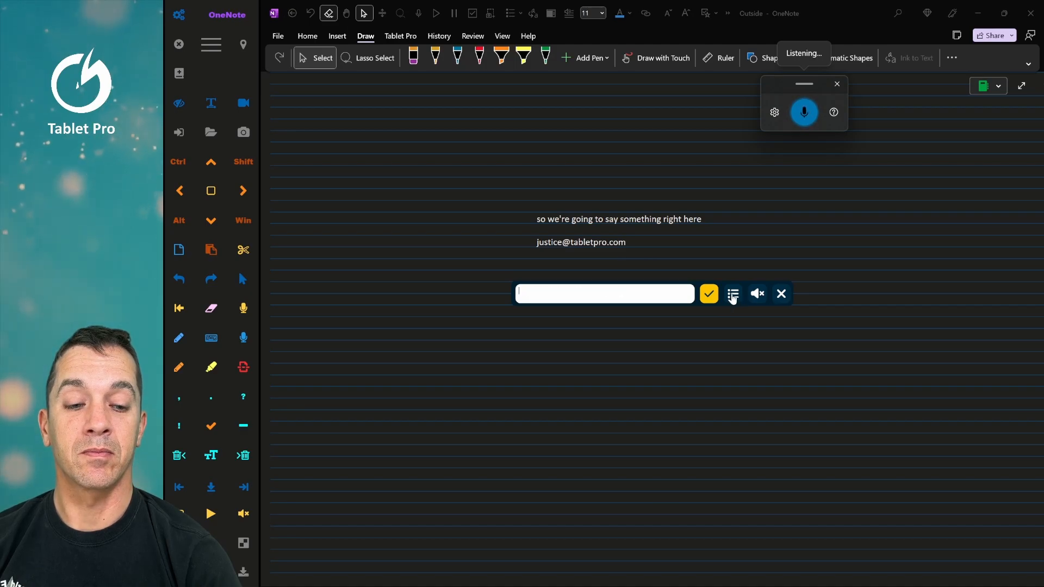
{"action": "left_click", "coordinate": [733, 294]}
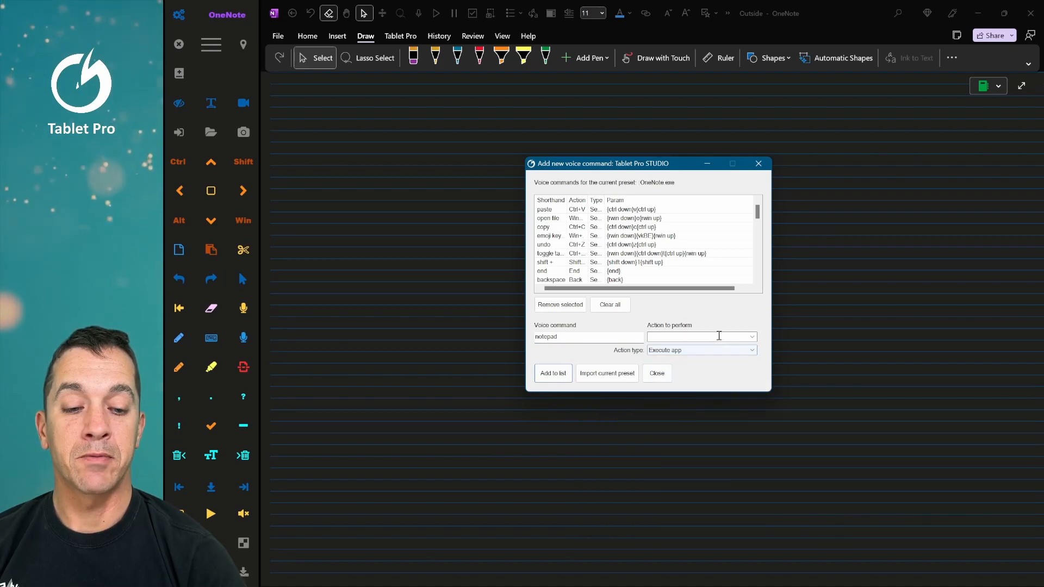
Step: Choose Notepad.exe as the app the notepad voice command launches
{"action": "left_click", "coordinate": [753, 337]}
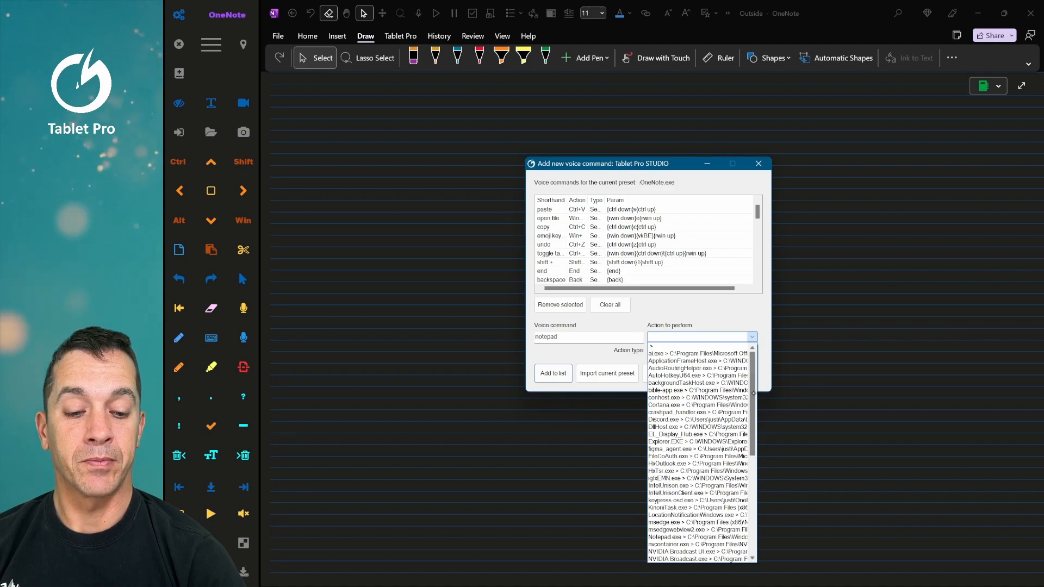
{"action": "left_click", "coordinate": [697, 435]}
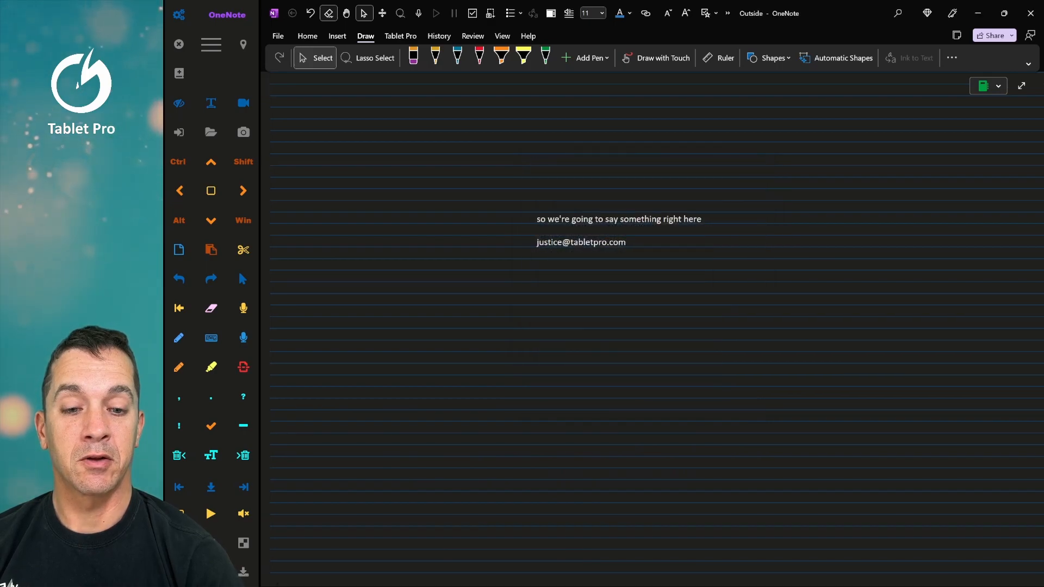
Step: Flip the pen to summon the voice bar and dictate 'notepad'
{"action": "left_click", "coordinate": [243, 338]}
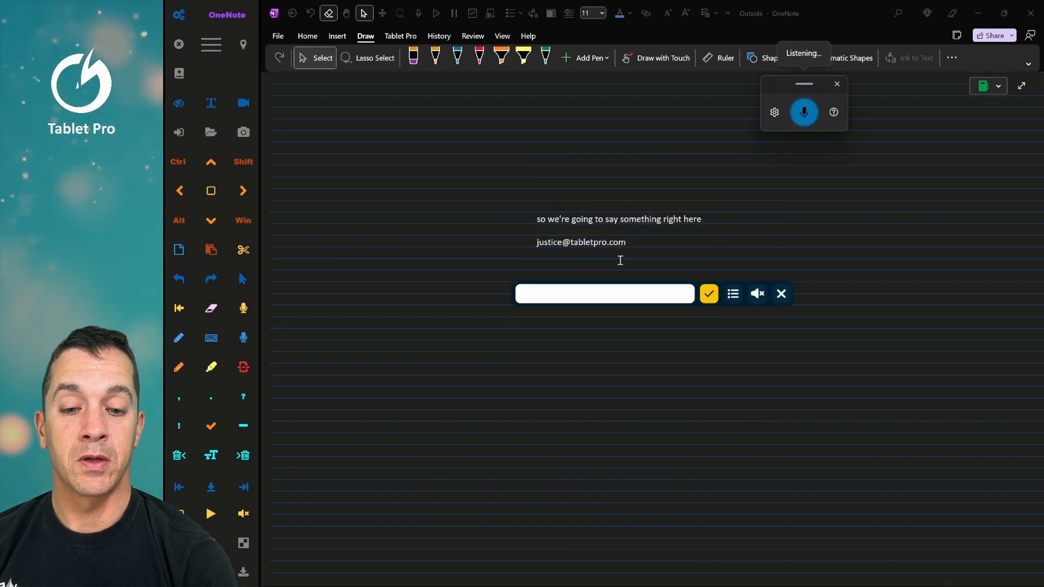
{"action": "type", "text": "notepad"}
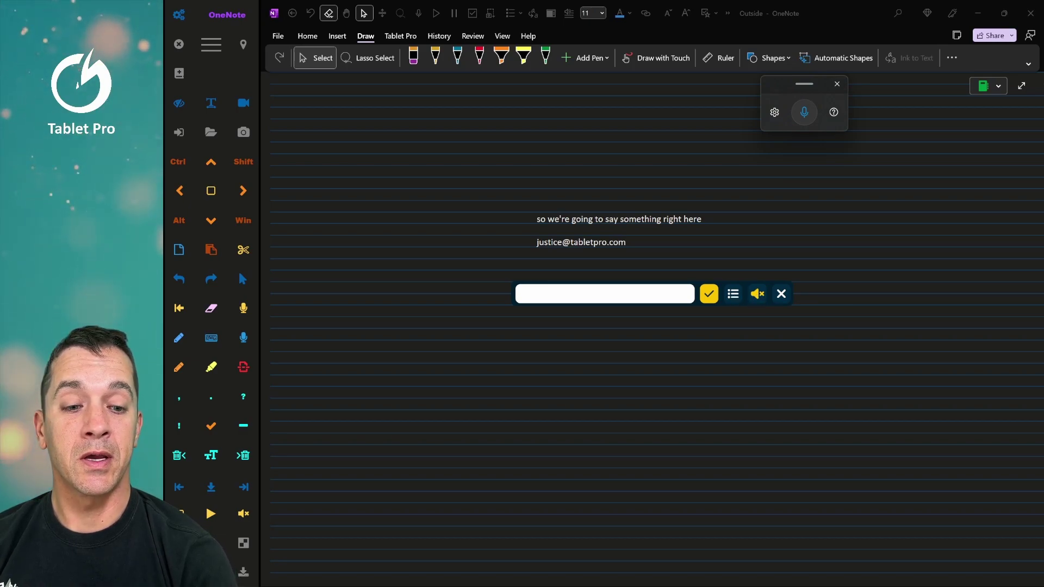
Step: Reopen the command bar with the touch keyboard in handwriting mode and handwrite 'email'
{"action": "left_click", "coordinate": [781, 293]}
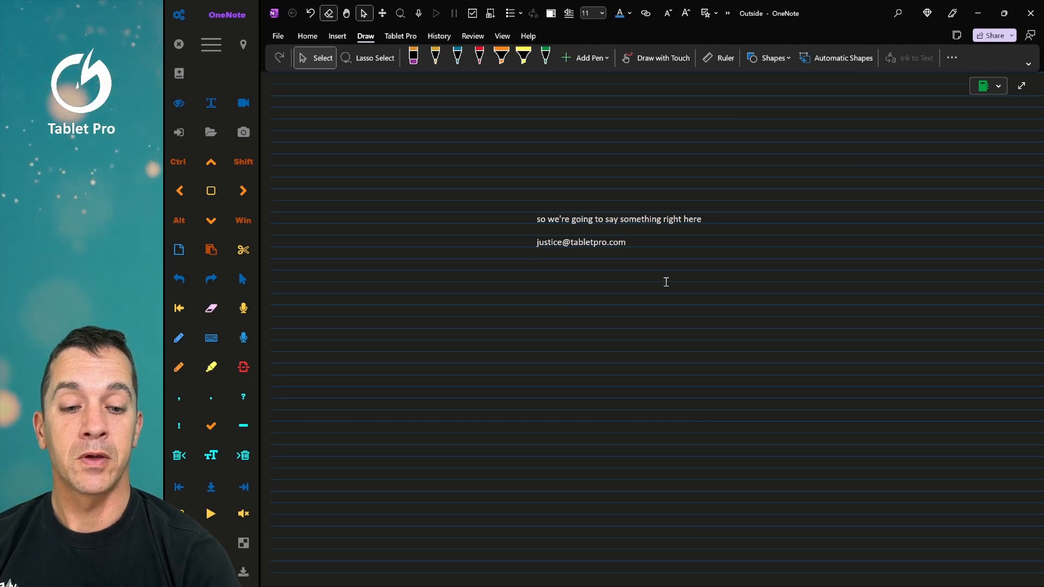
{"action": "left_click", "coordinate": [211, 338]}
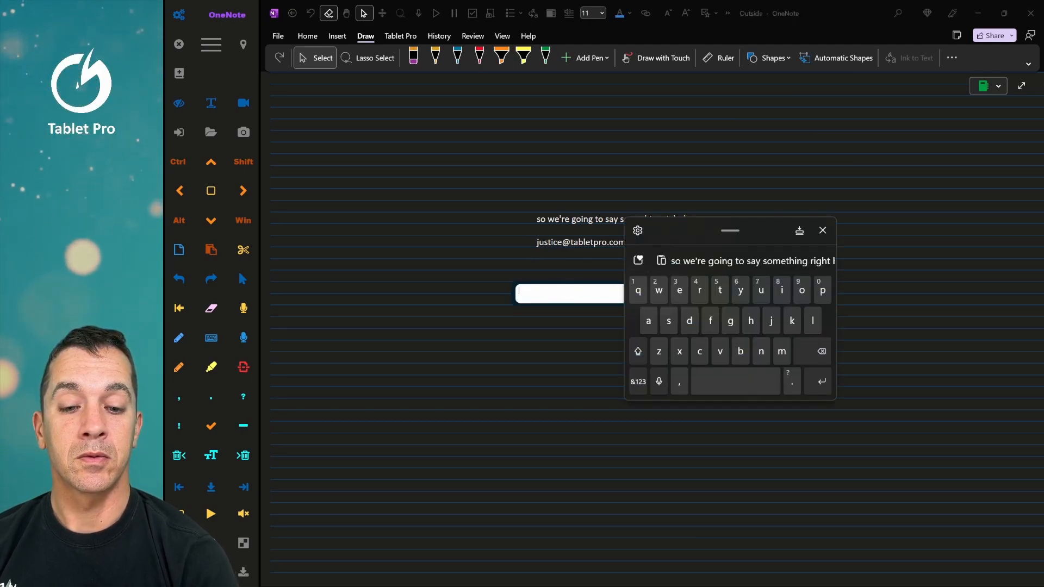
{"action": "left_click", "coordinate": [637, 230]}
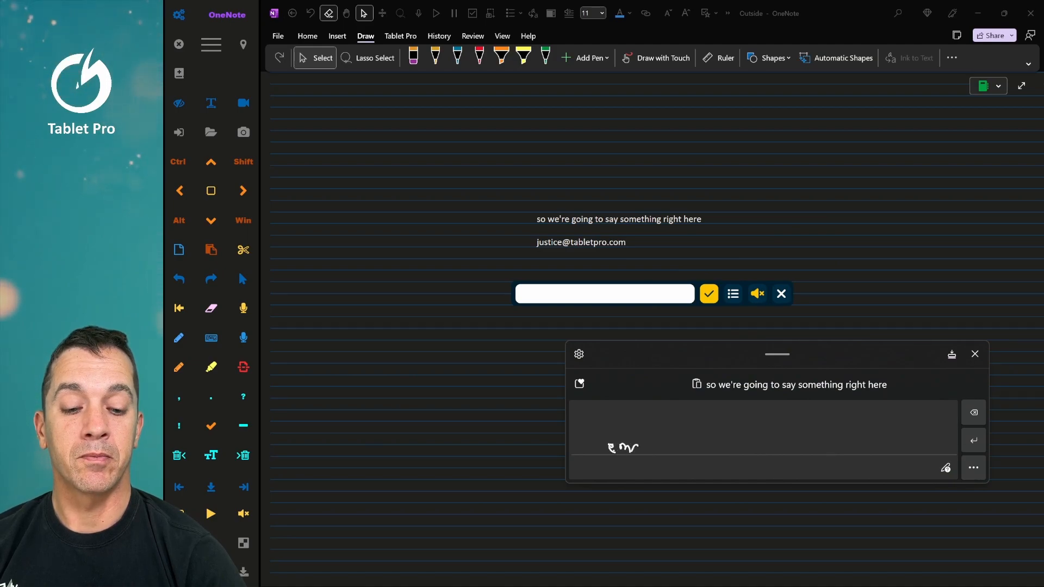
{"action": "type", "text": "email"}
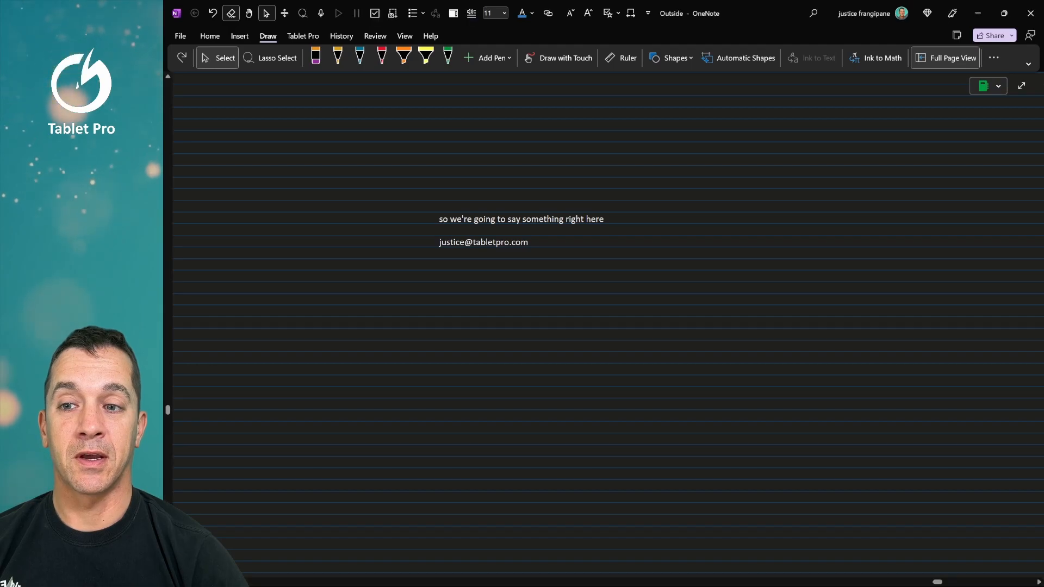
Step: View the File notebook info, return, then show the Tablet Pro and History tabs
{"action": "left_click", "coordinate": [180, 35]}
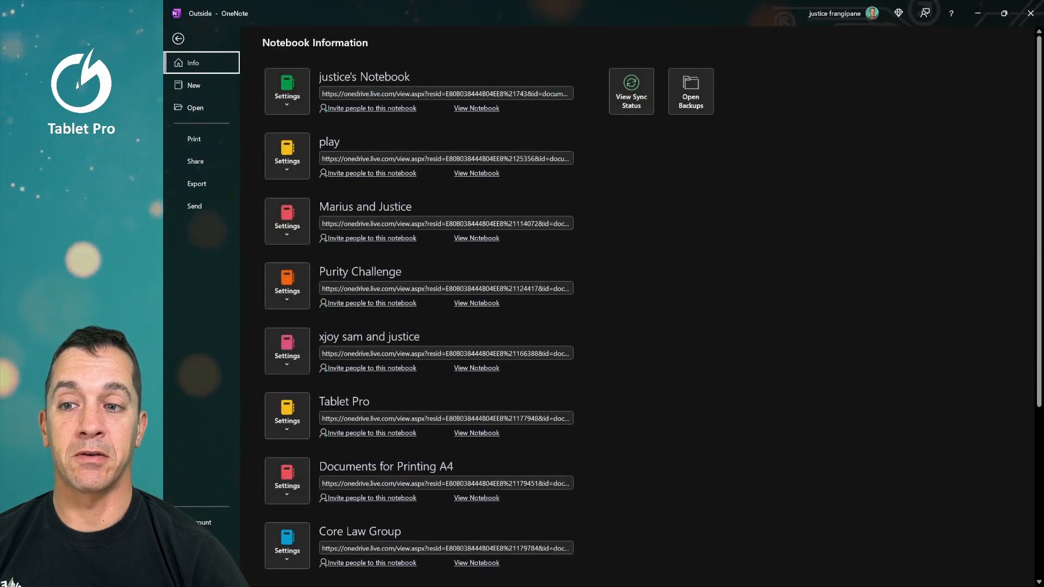
{"action": "left_click", "coordinate": [178, 38]}
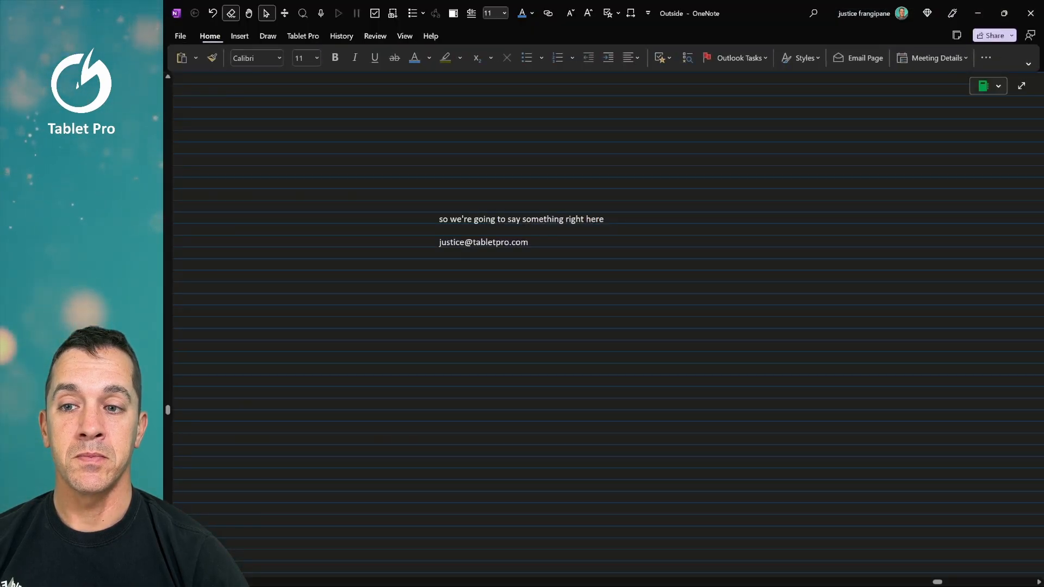
{"action": "left_click", "coordinate": [239, 36]}
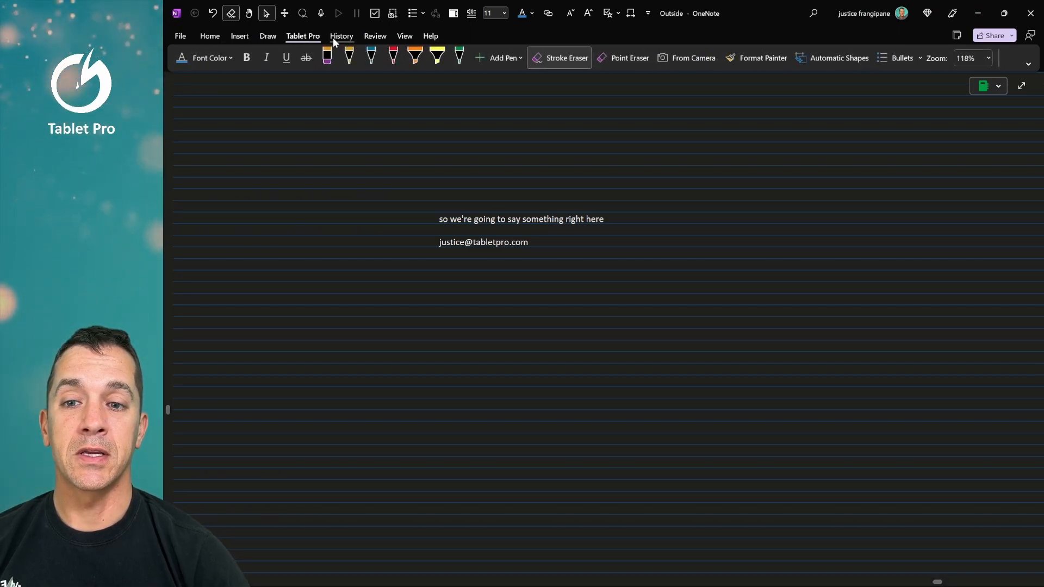
{"action": "left_click", "coordinate": [342, 36]}
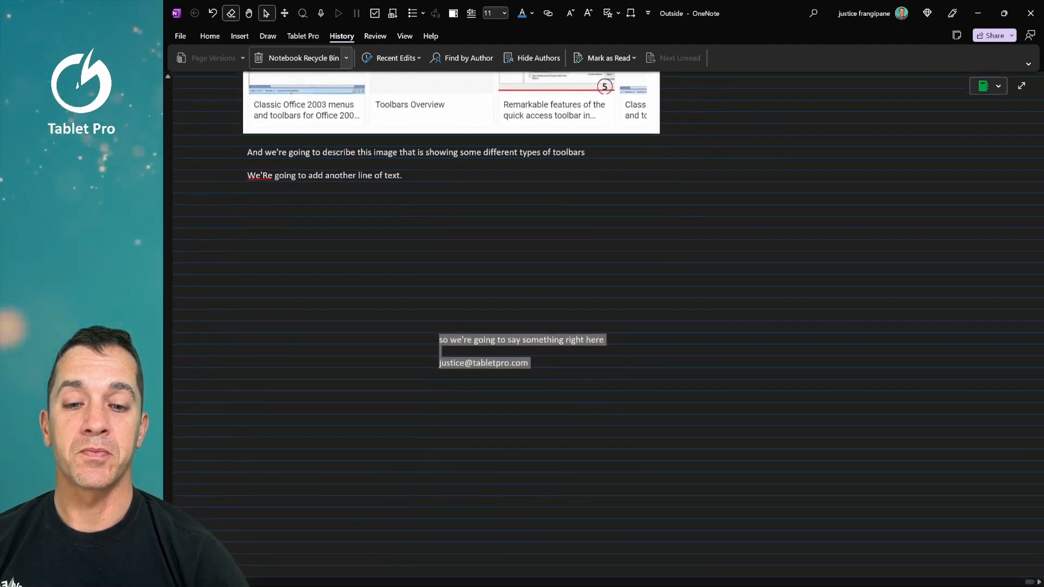
{"action": "scroll", "scroll_direction": "down", "scroll_amount": 3}
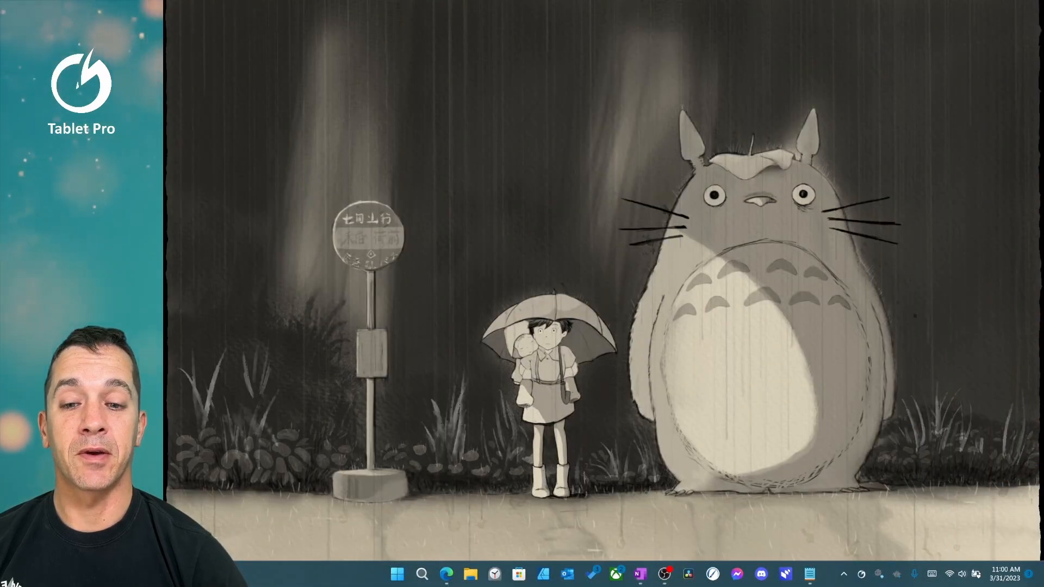
Step: Right-click an empty desktop area to show the view, sort and personalize menu
{"action": "right_click", "coordinate": [471, 160]}
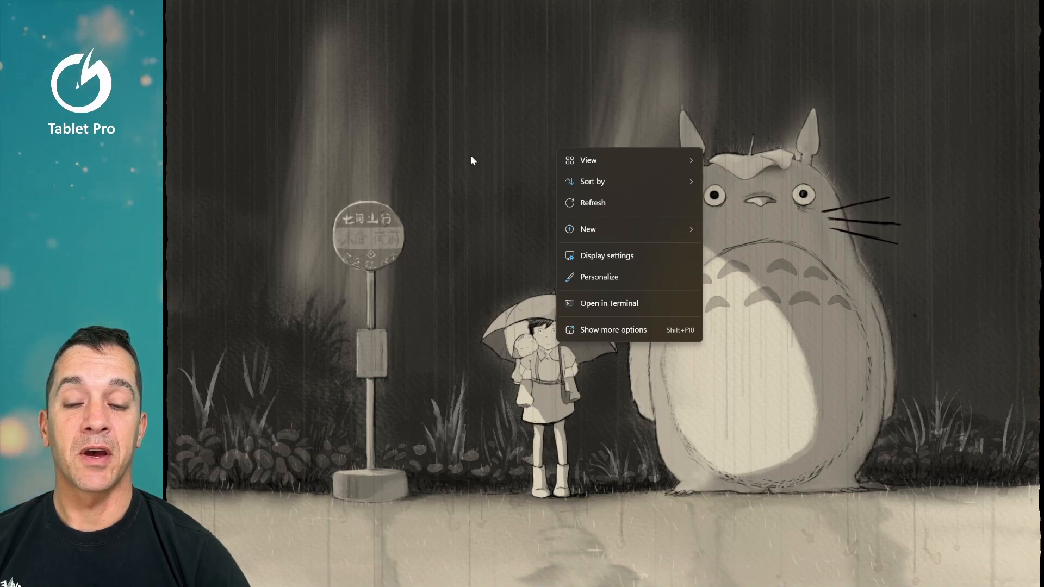